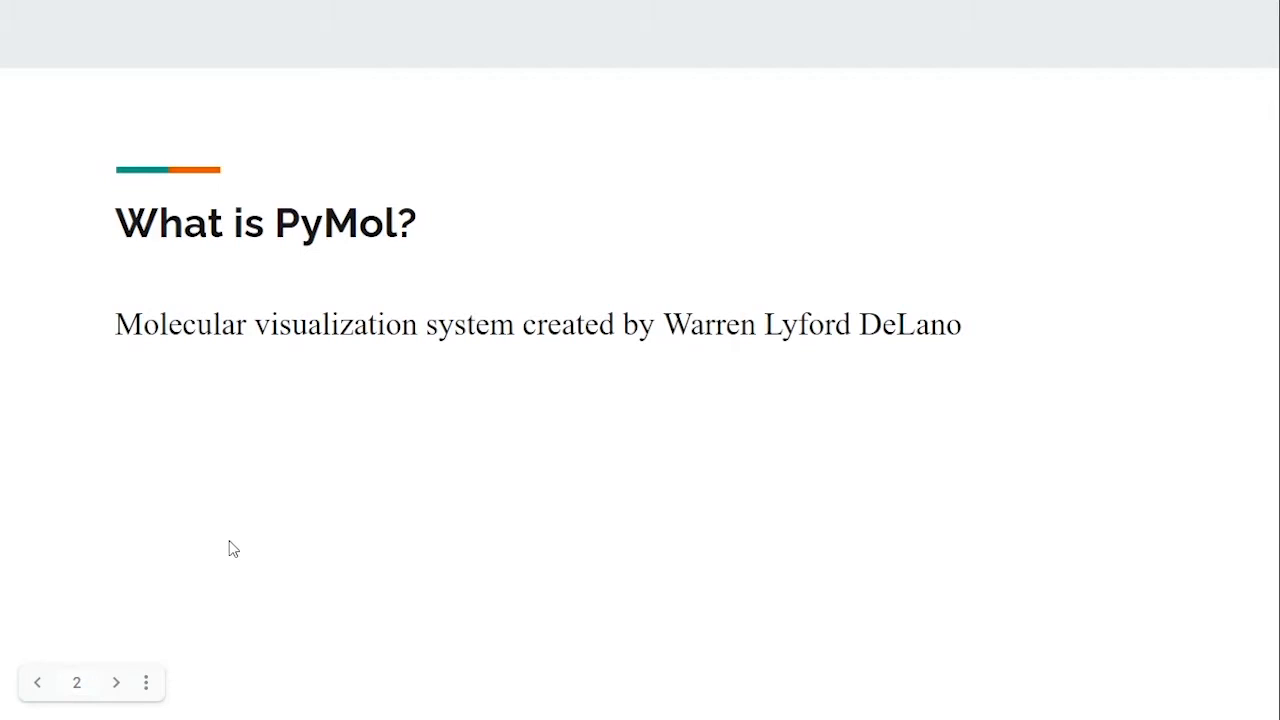
{"action": "mouse_move", "coordinate": [712, 356]}
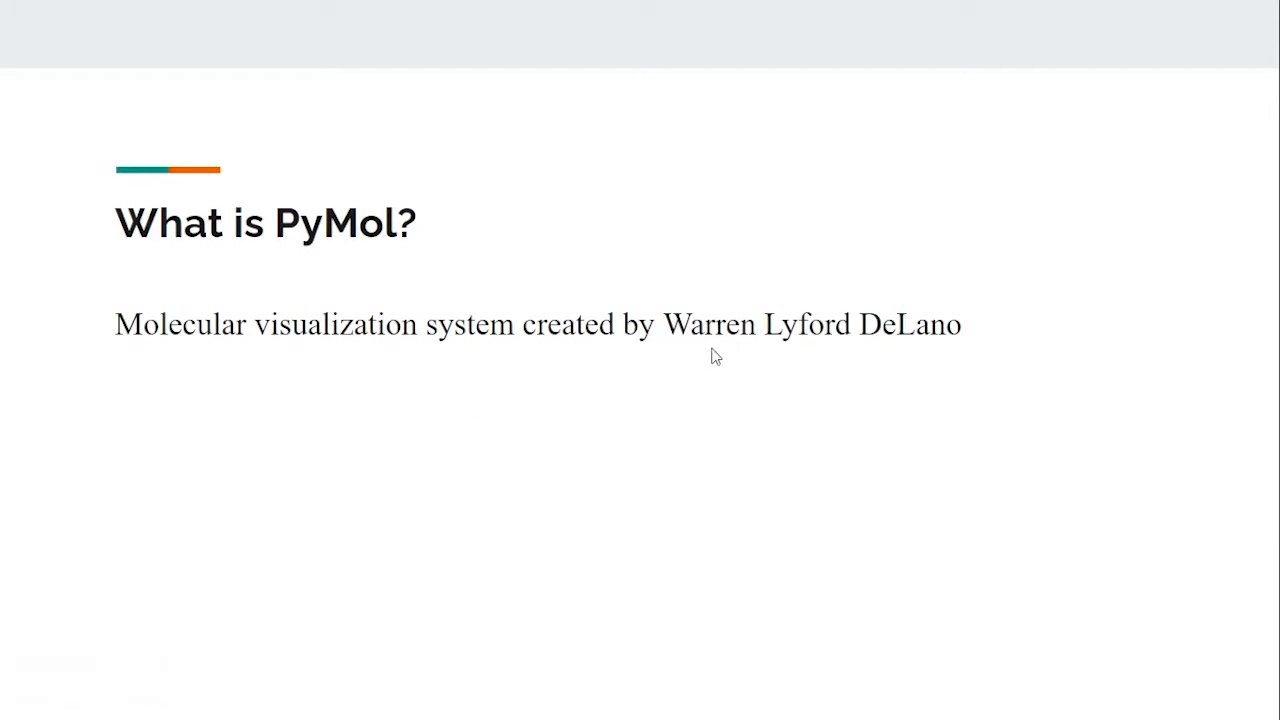
{"action": "mouse_move", "coordinate": [428, 424]}
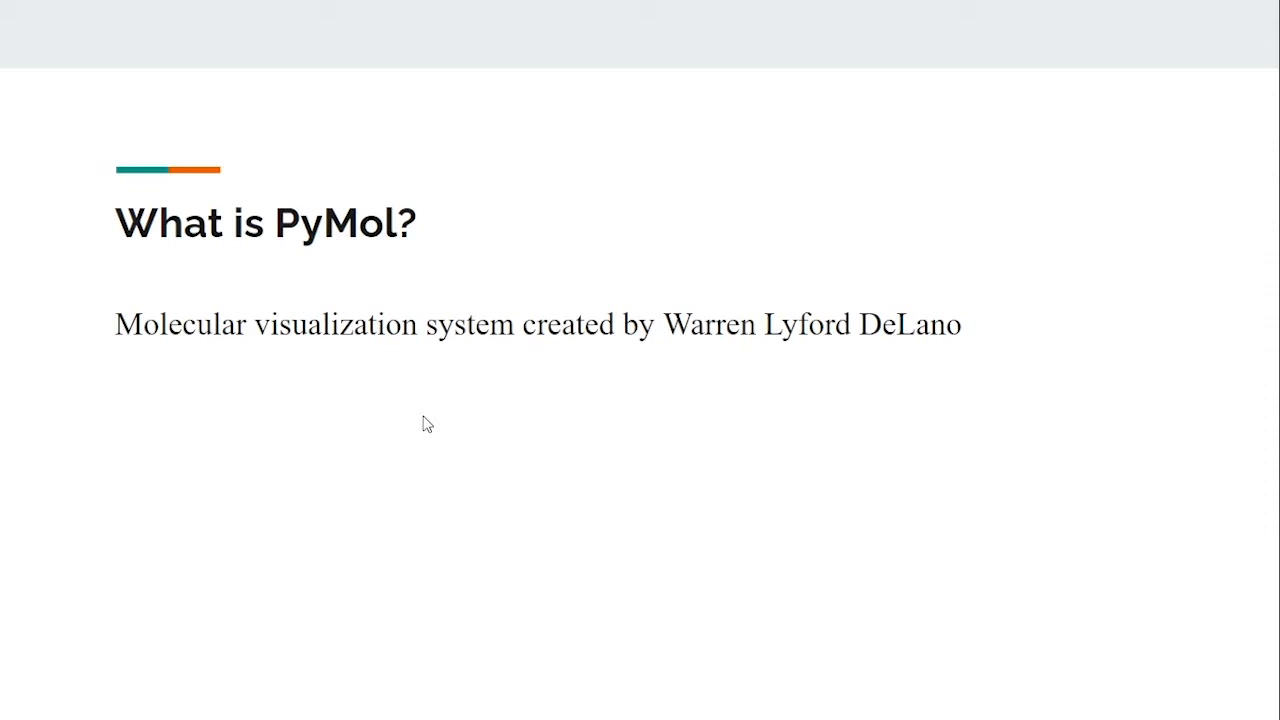
Step: Leave full-screen presenting and return to the Slides editor
{"action": "key", "text": "Escape"}
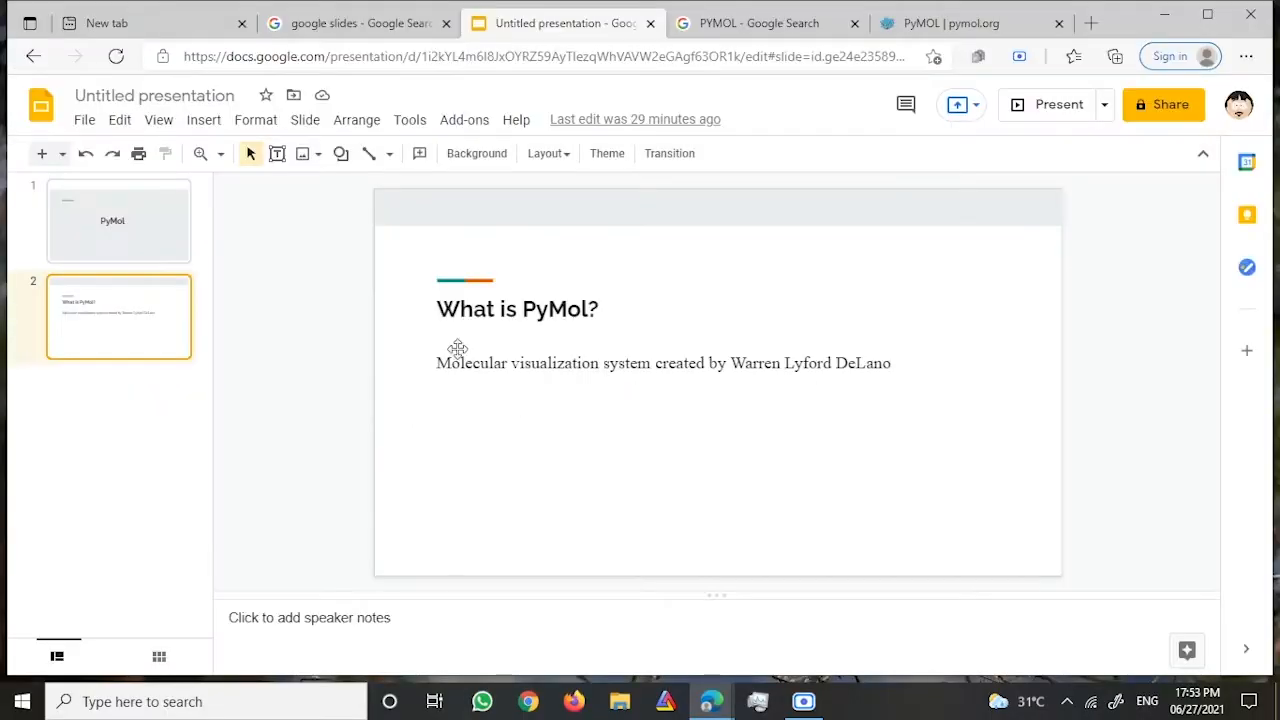
{"action": "mouse_move", "coordinate": [760, 32]}
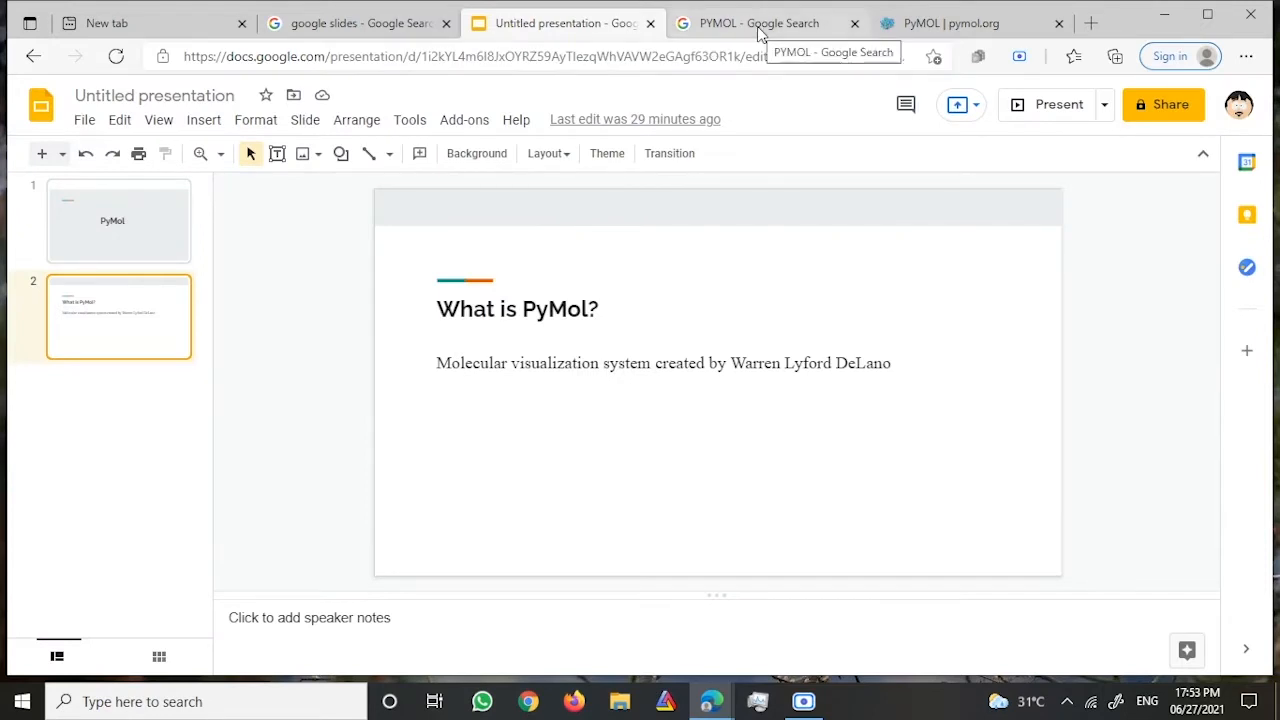
Step: Go to pymol.org from the PyMOL search results and reach the Download section
{"action": "left_click", "coordinate": [770, 24]}
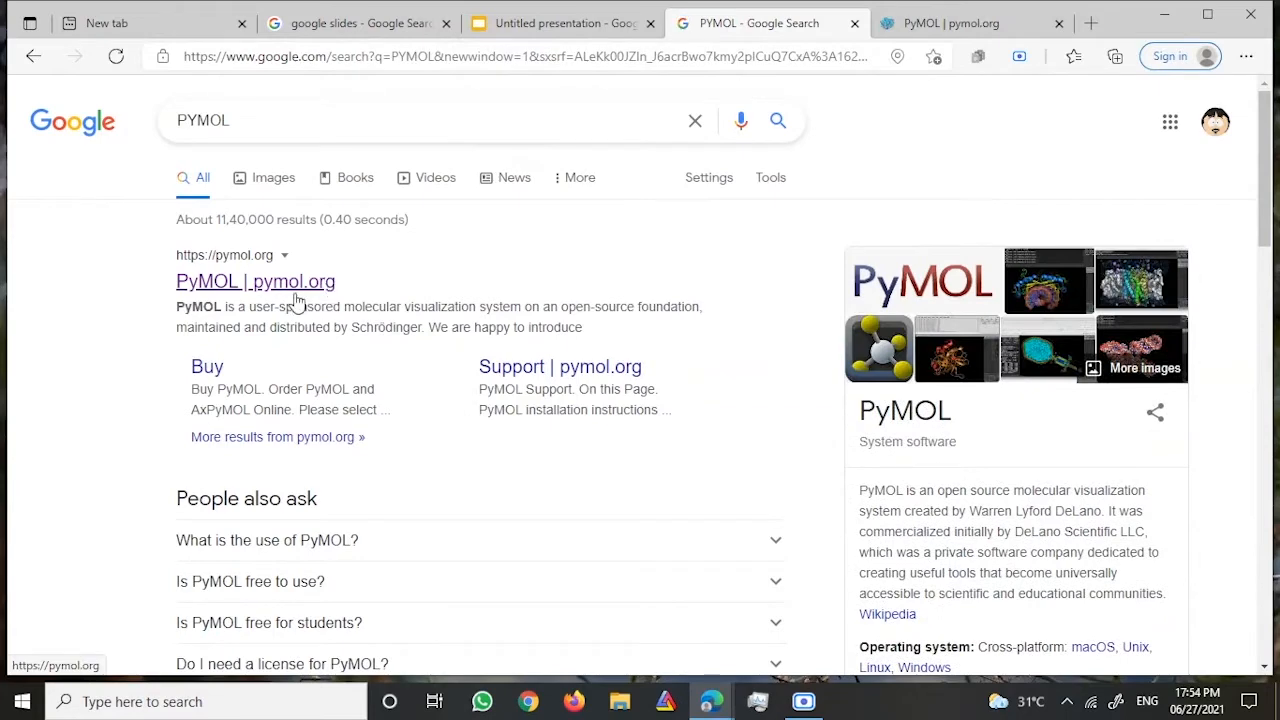
{"action": "left_click", "coordinate": [256, 280]}
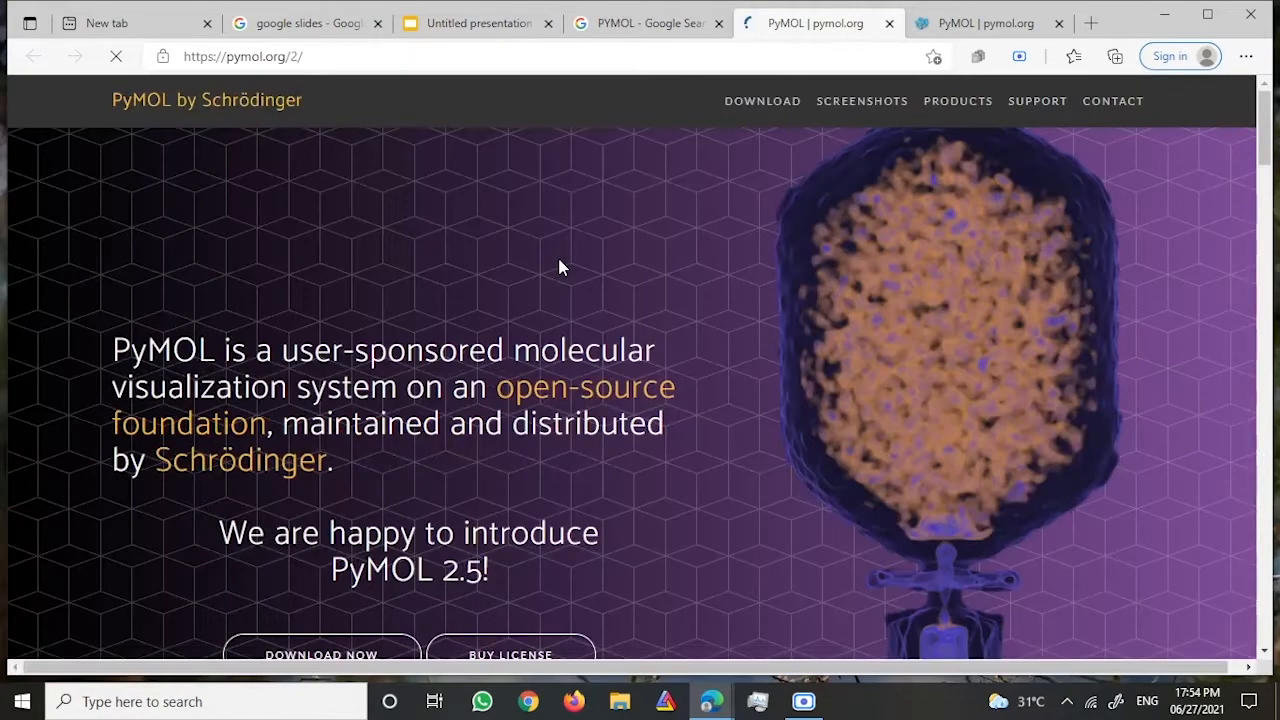
{"action": "scroll", "scroll_direction": "down", "scroll_amount": 3}
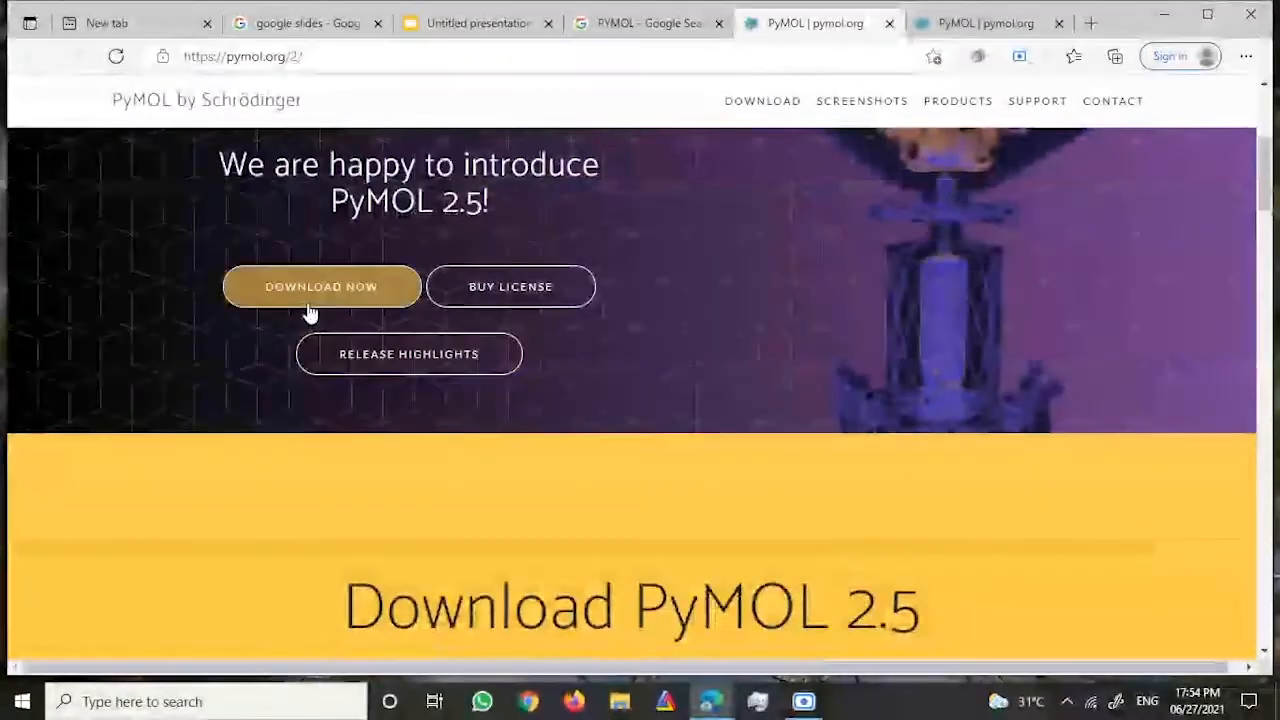
{"action": "scroll", "scroll_direction": "down", "scroll_amount": 3}
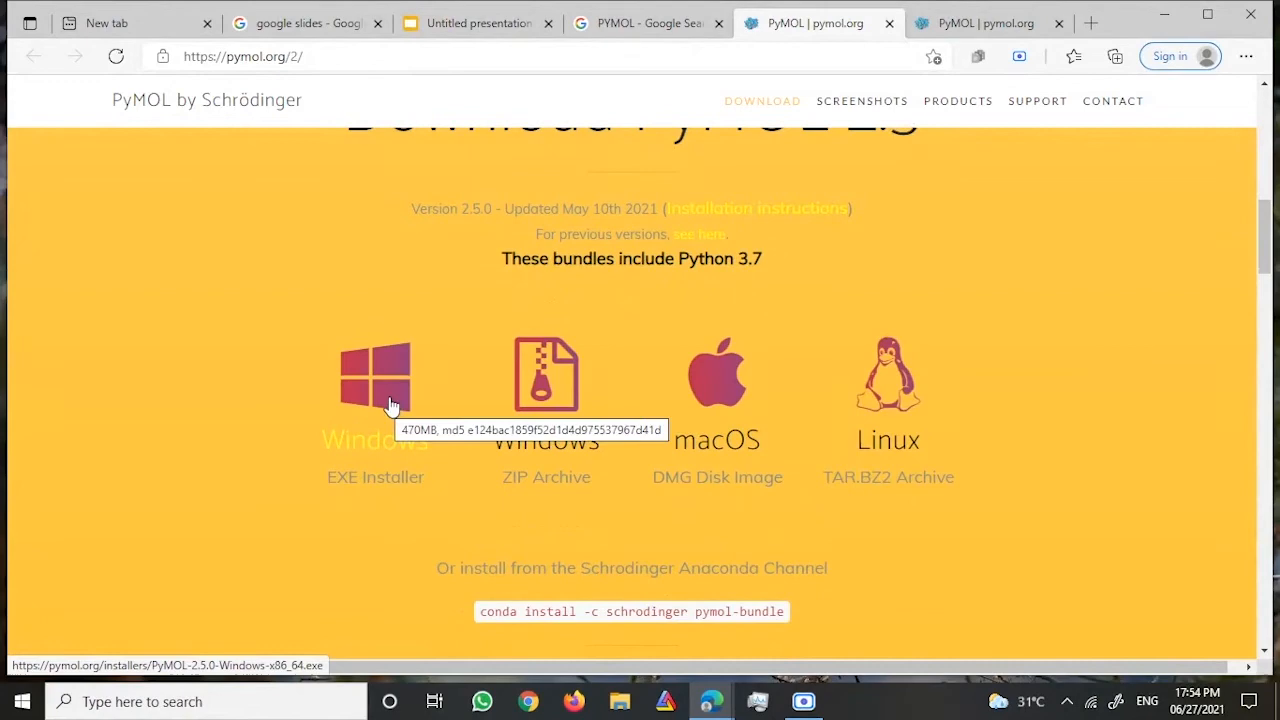
Step: Start the PyMOL Windows EXE Installer download, dismiss the thank-you popup and minimize Chrome
{"action": "left_click", "coordinate": [376, 376]}
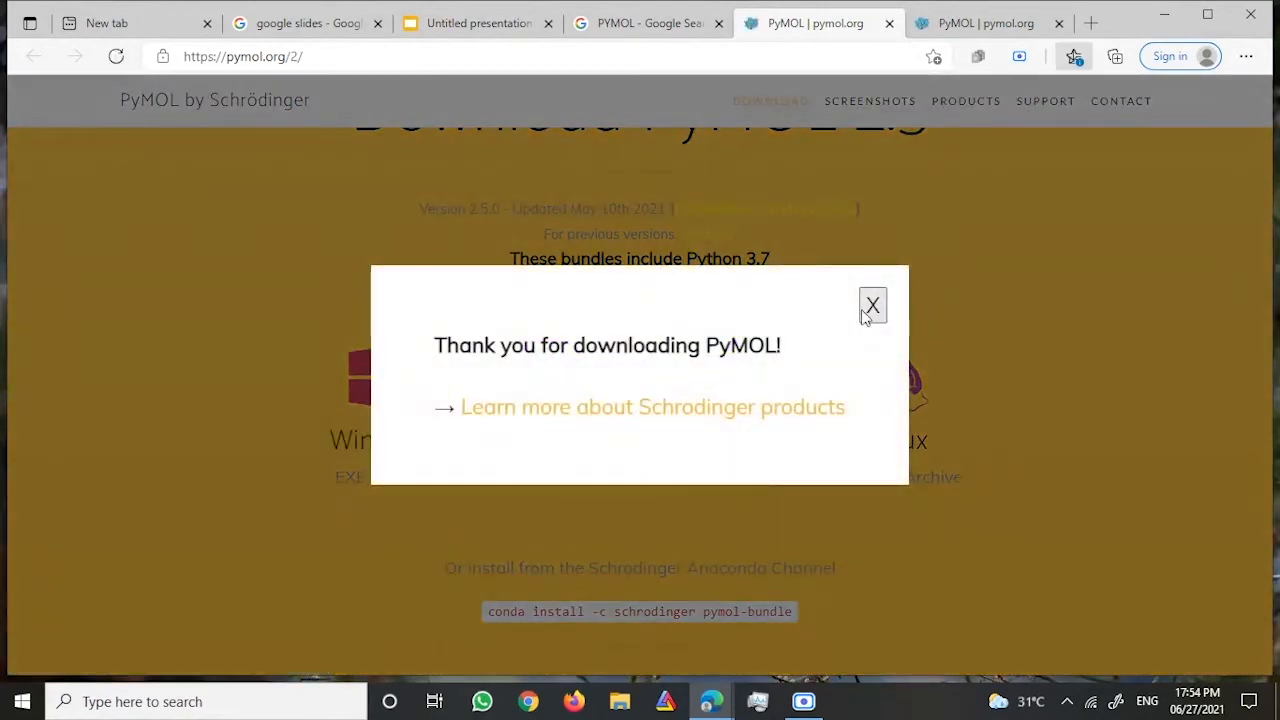
{"action": "left_click", "coordinate": [872, 304]}
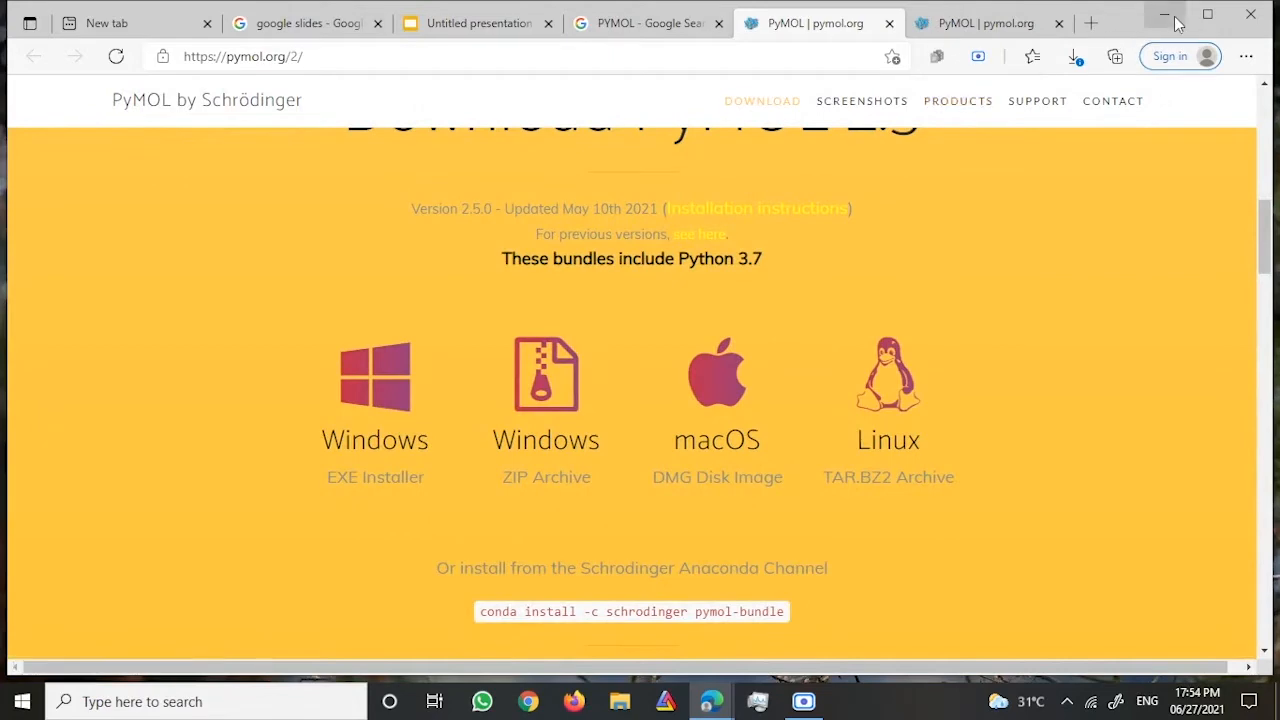
{"action": "left_click", "coordinate": [1162, 16]}
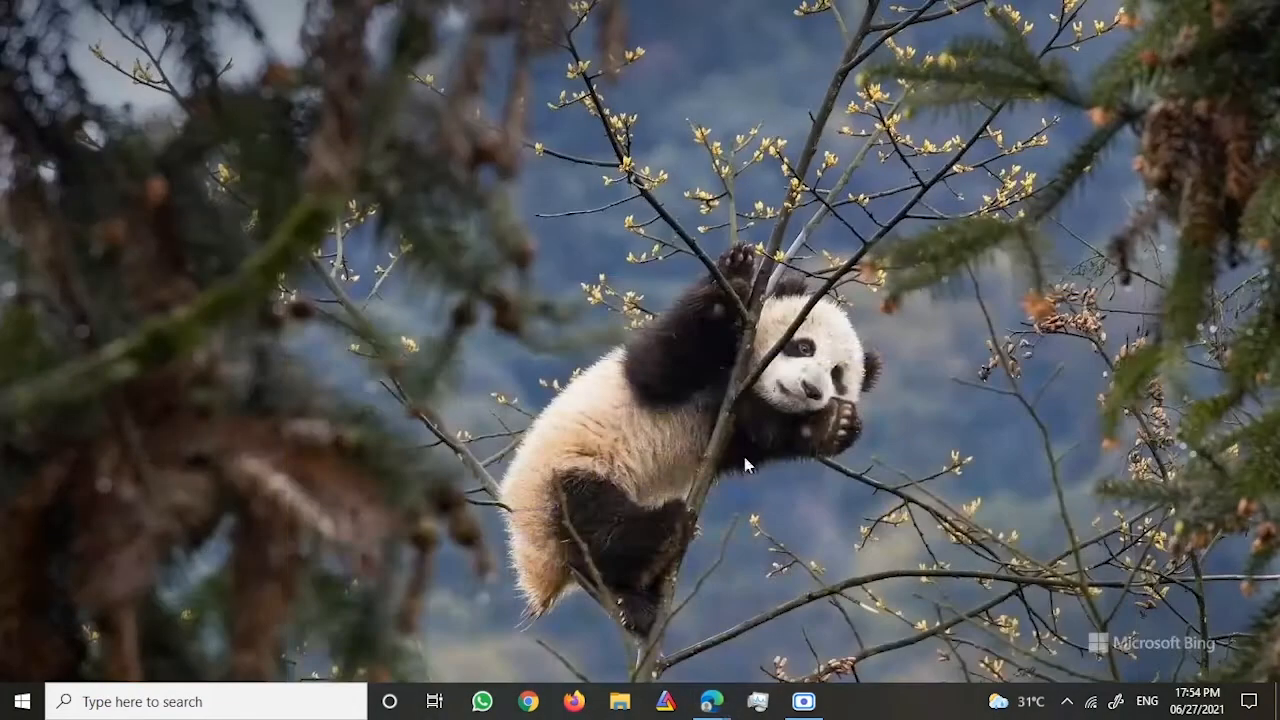
Step: Search 'pyo' in the taskbar search box and launch PyMOL from the result
{"action": "left_click", "coordinate": [196, 700]}
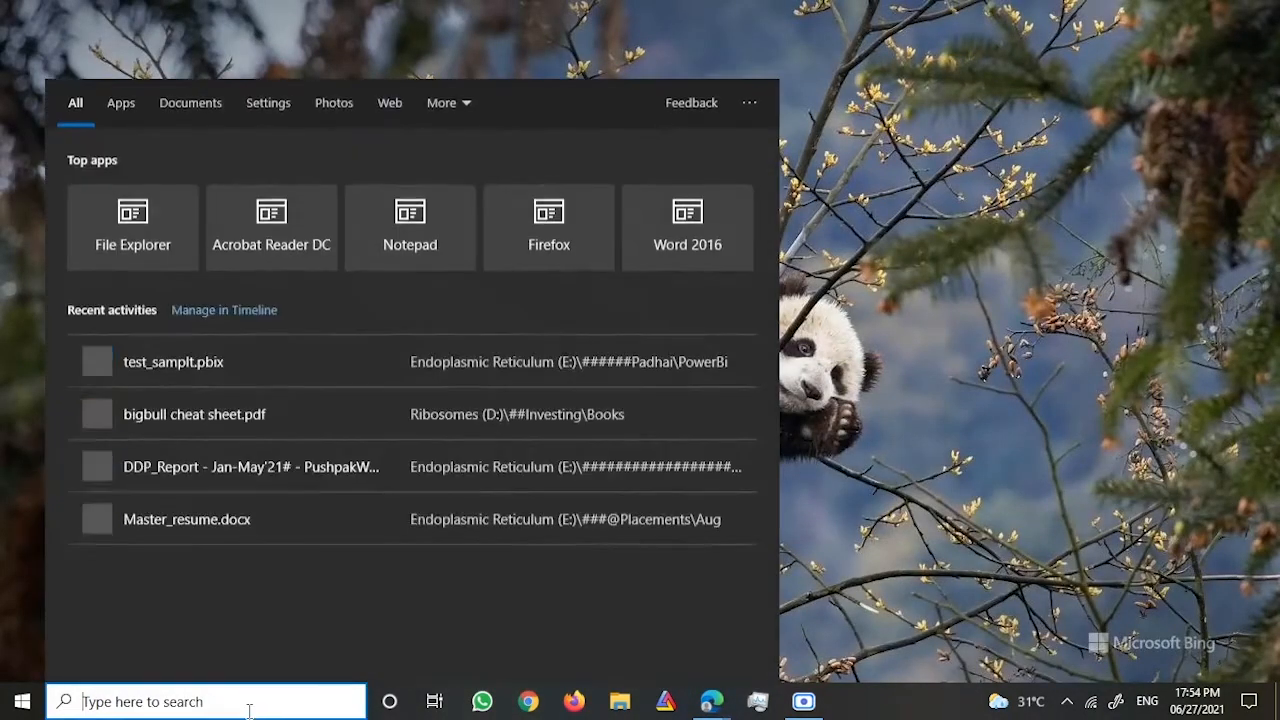
{"action": "type", "text": "pyo"}
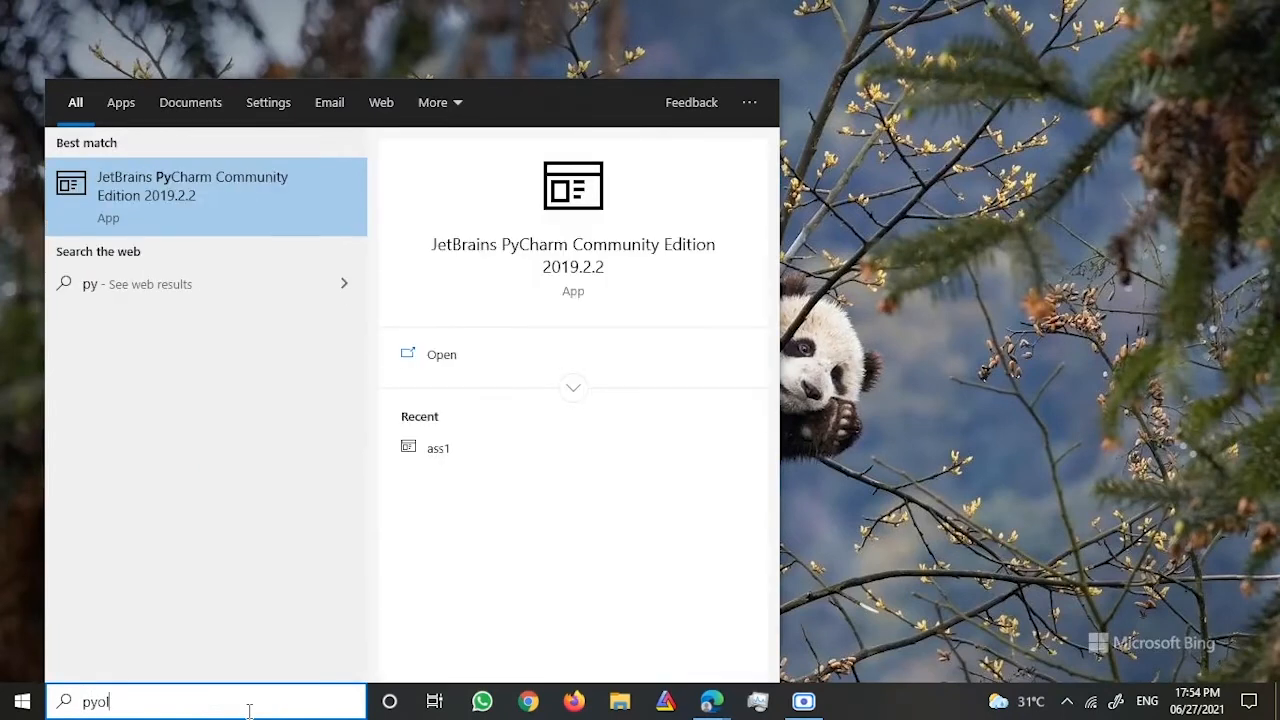
{"action": "key", "text": "BackSpace"}
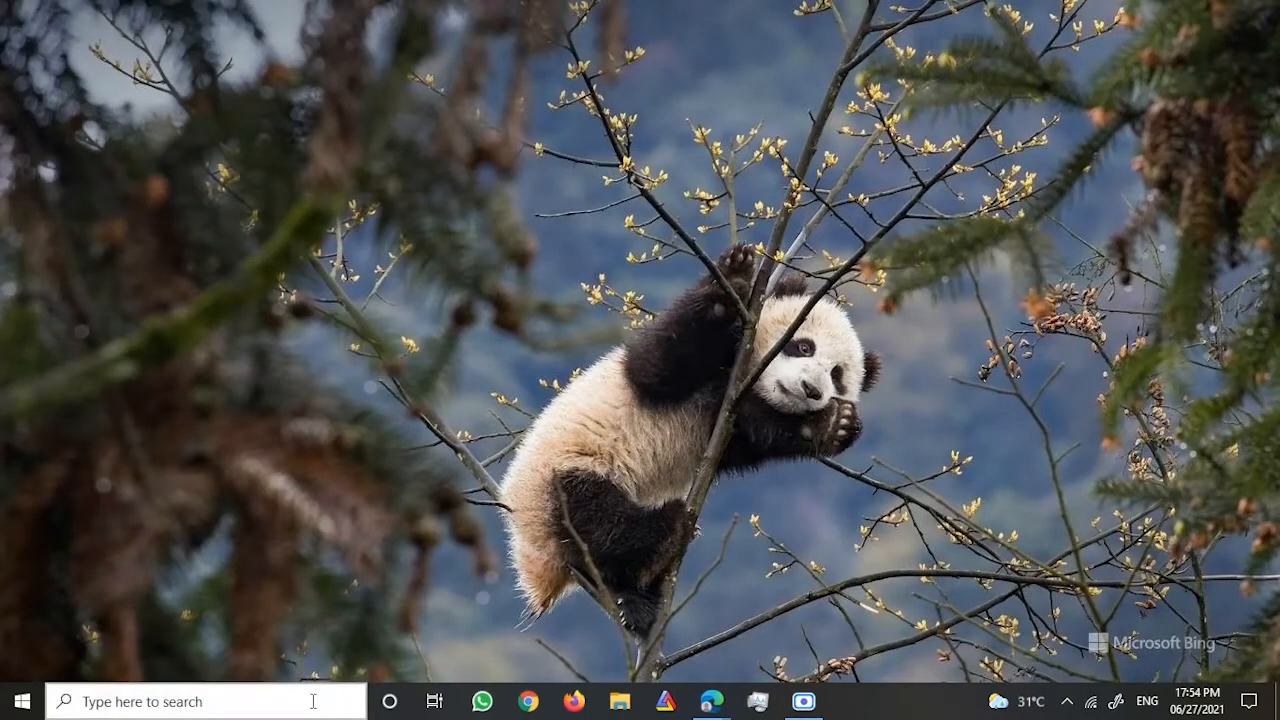
{"action": "left_click", "coordinate": [200, 702]}
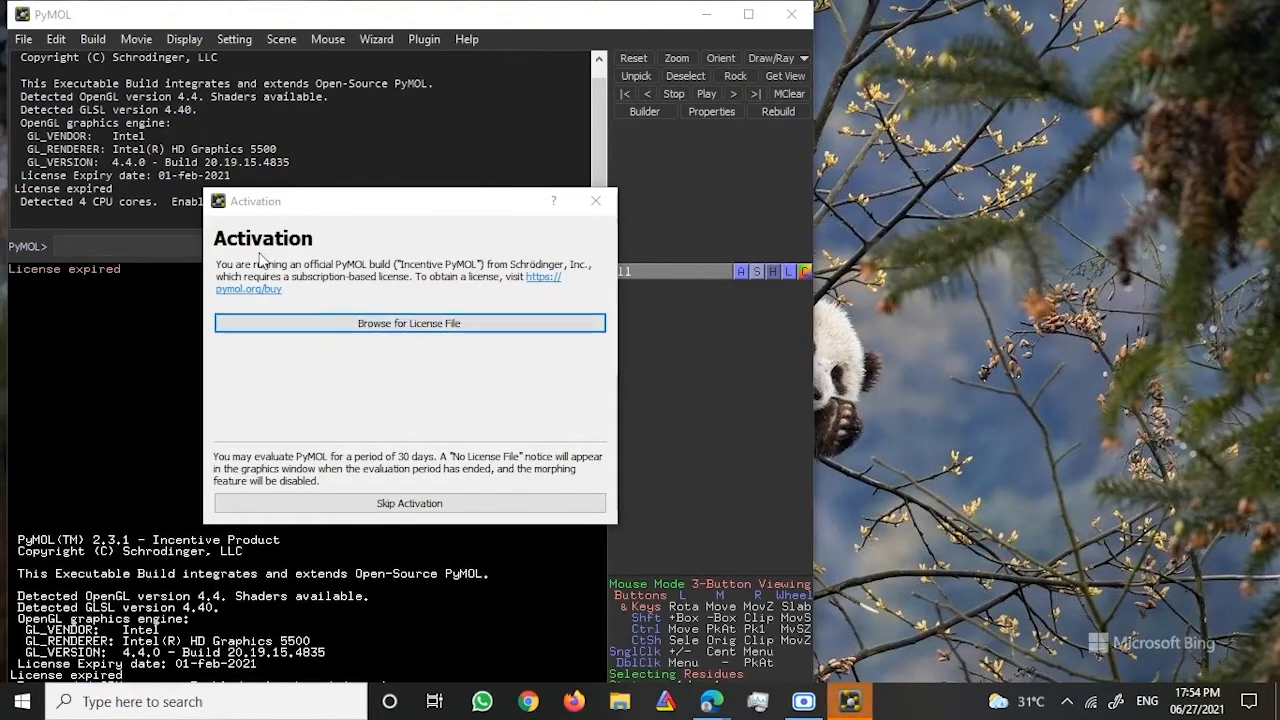
{"action": "mouse_move", "coordinate": [424, 324]}
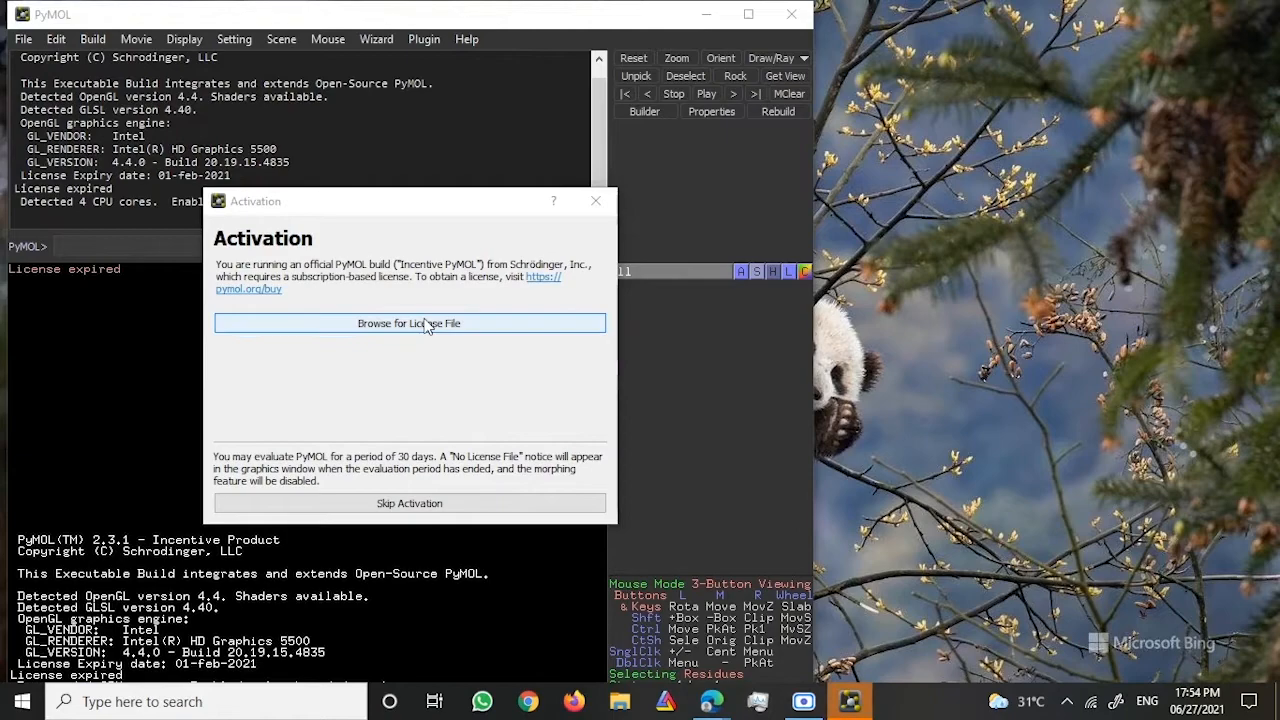
{"action": "mouse_move", "coordinate": [404, 504]}
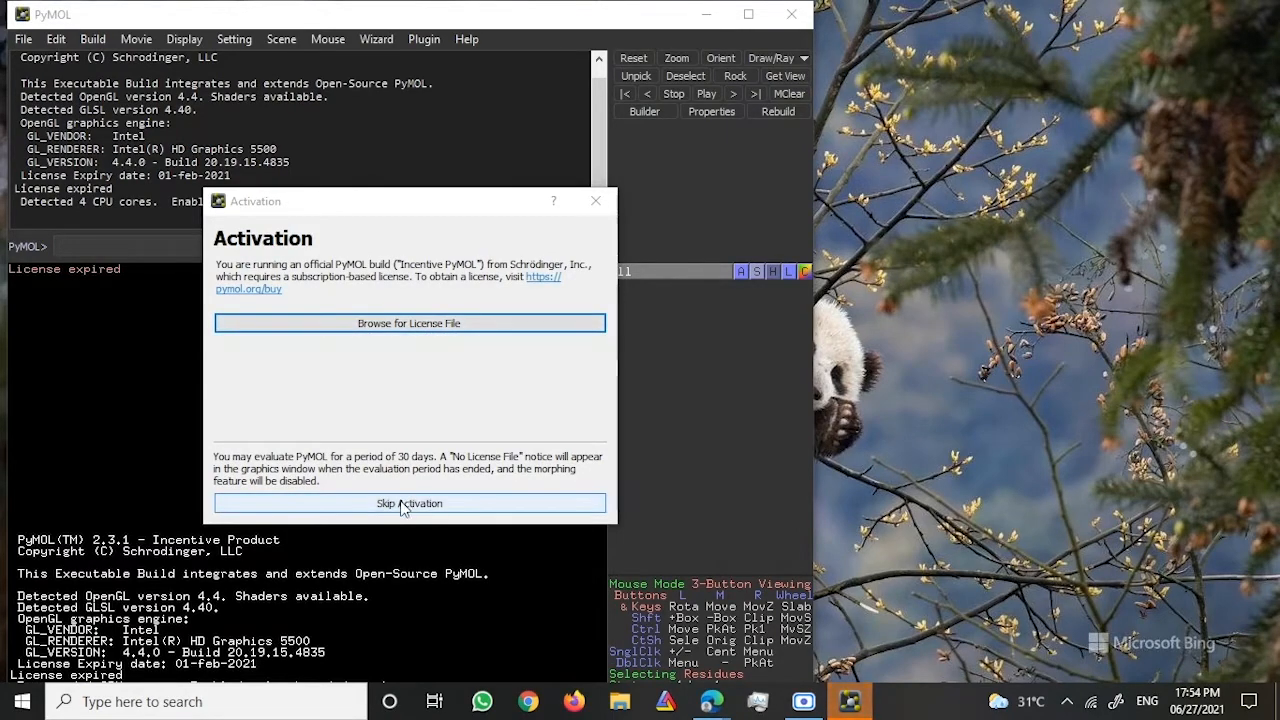
Step: Skip license activation and maximize the PyMOL window
{"action": "left_click", "coordinate": [408, 504]}
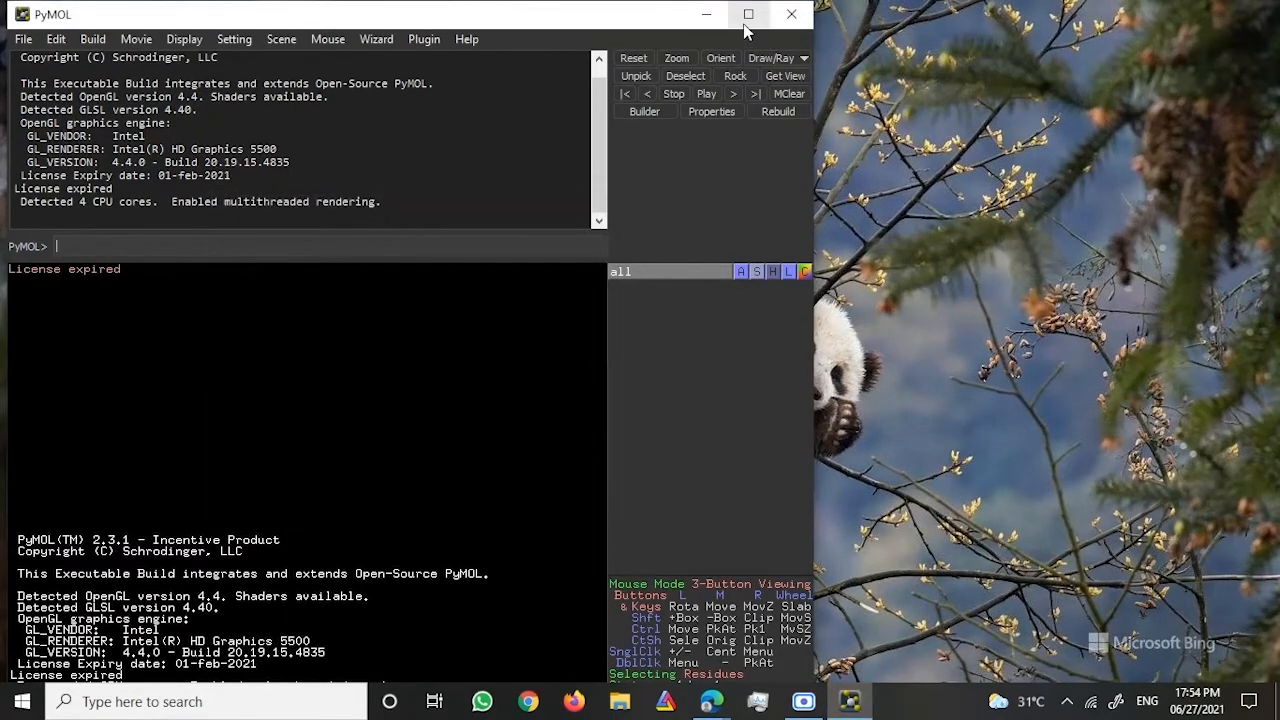
{"action": "left_click", "coordinate": [748, 14]}
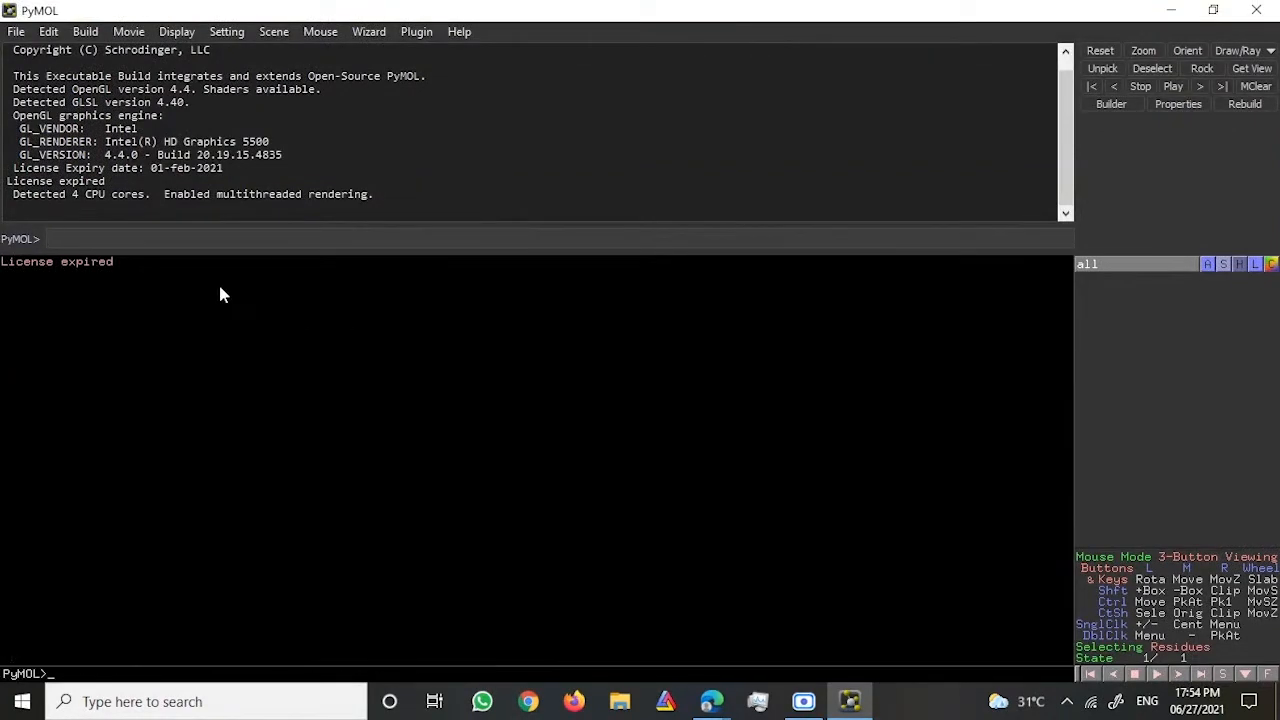
{"action": "left_click", "coordinate": [14, 26]}
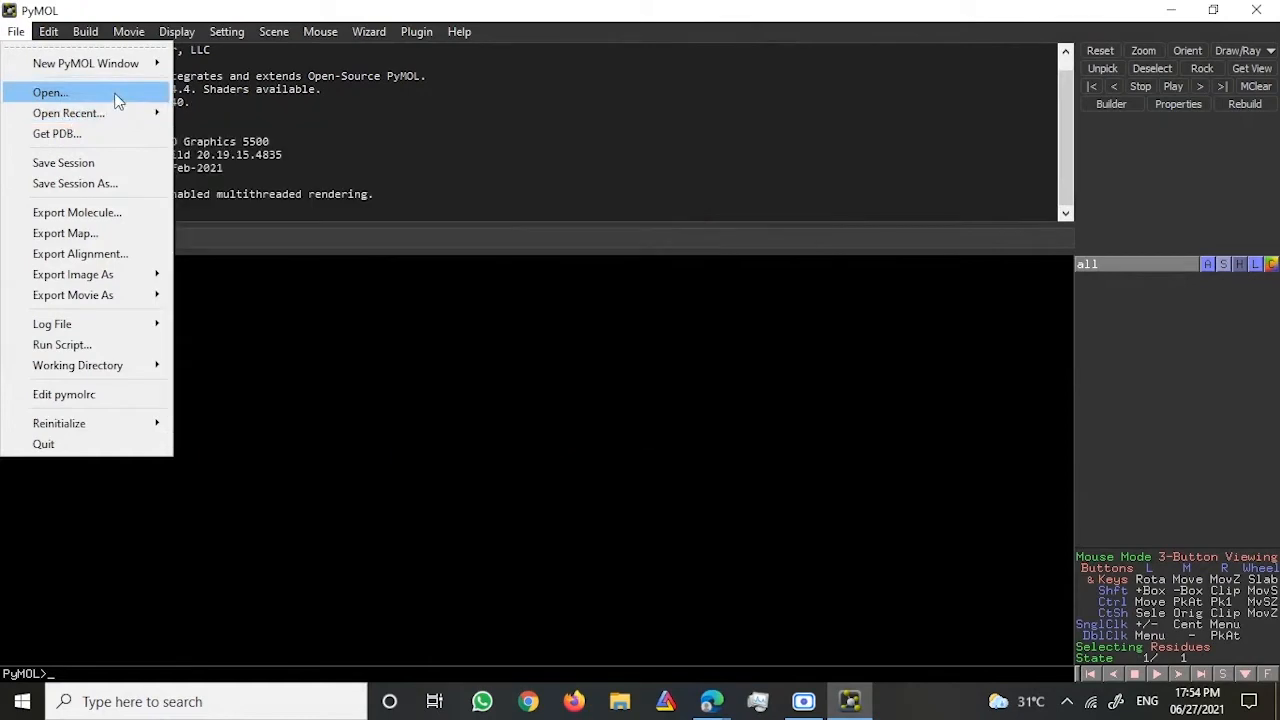
Step: Load protein.pdbqt from DDP_WORK > 1.Colon > D-Limonene docking folder as object 'protein'
{"action": "left_click", "coordinate": [48, 92]}
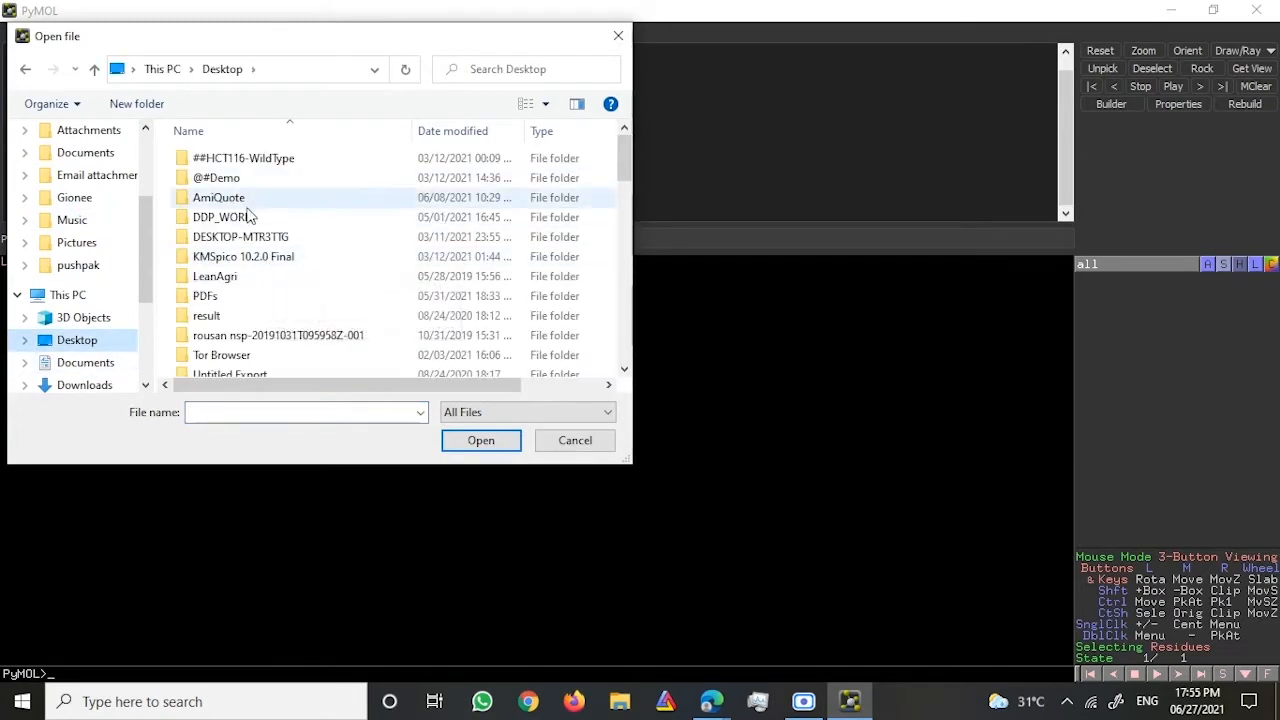
{"action": "double_click", "coordinate": [220, 216]}
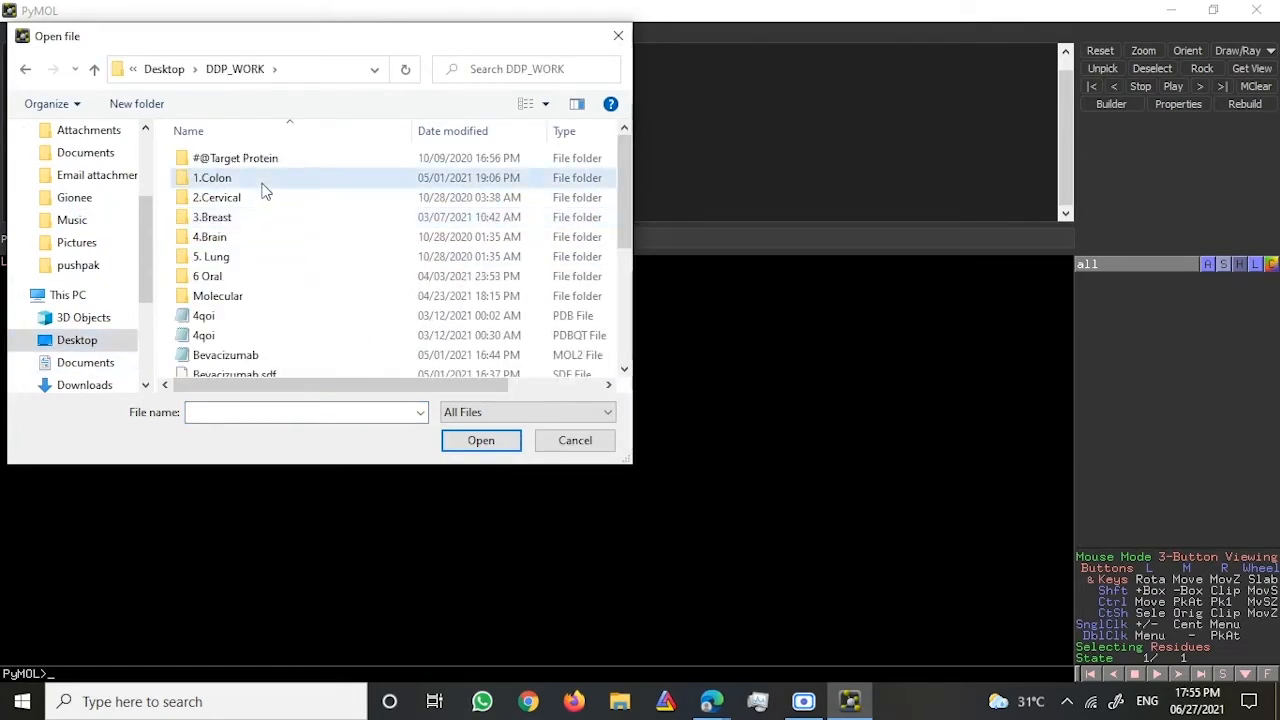
{"action": "double_click", "coordinate": [212, 176]}
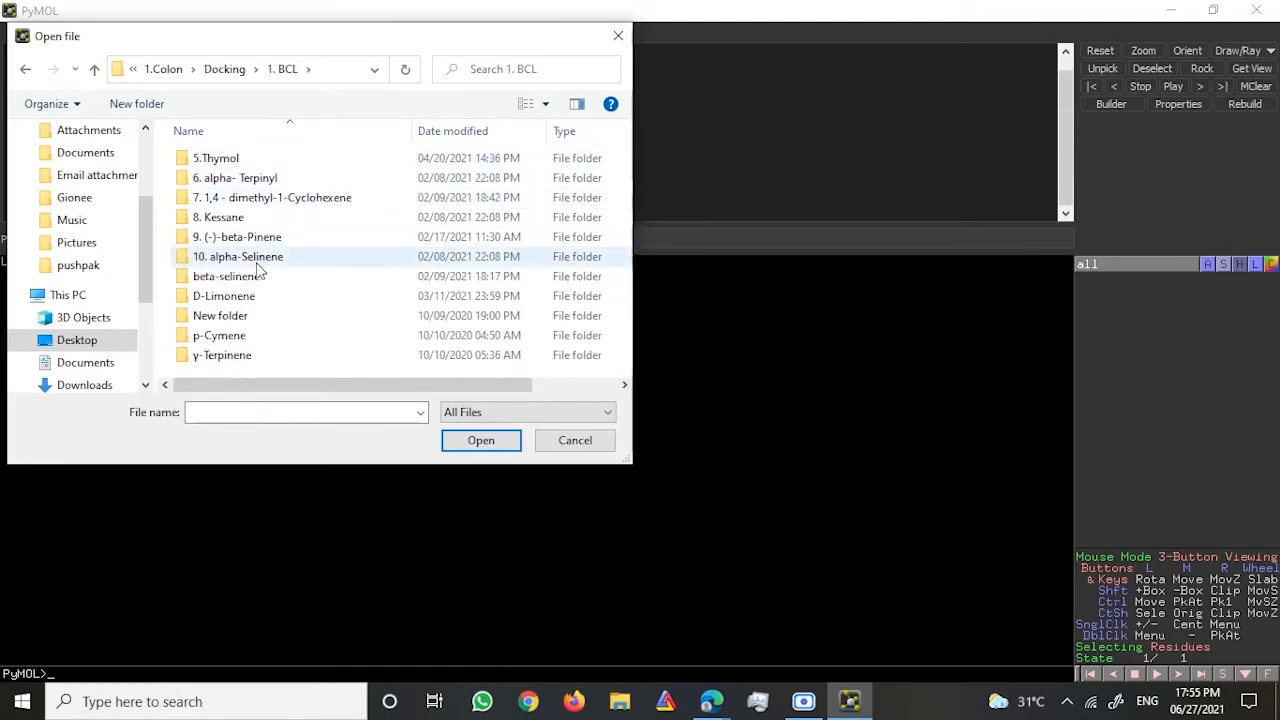
{"action": "double_click", "coordinate": [224, 296]}
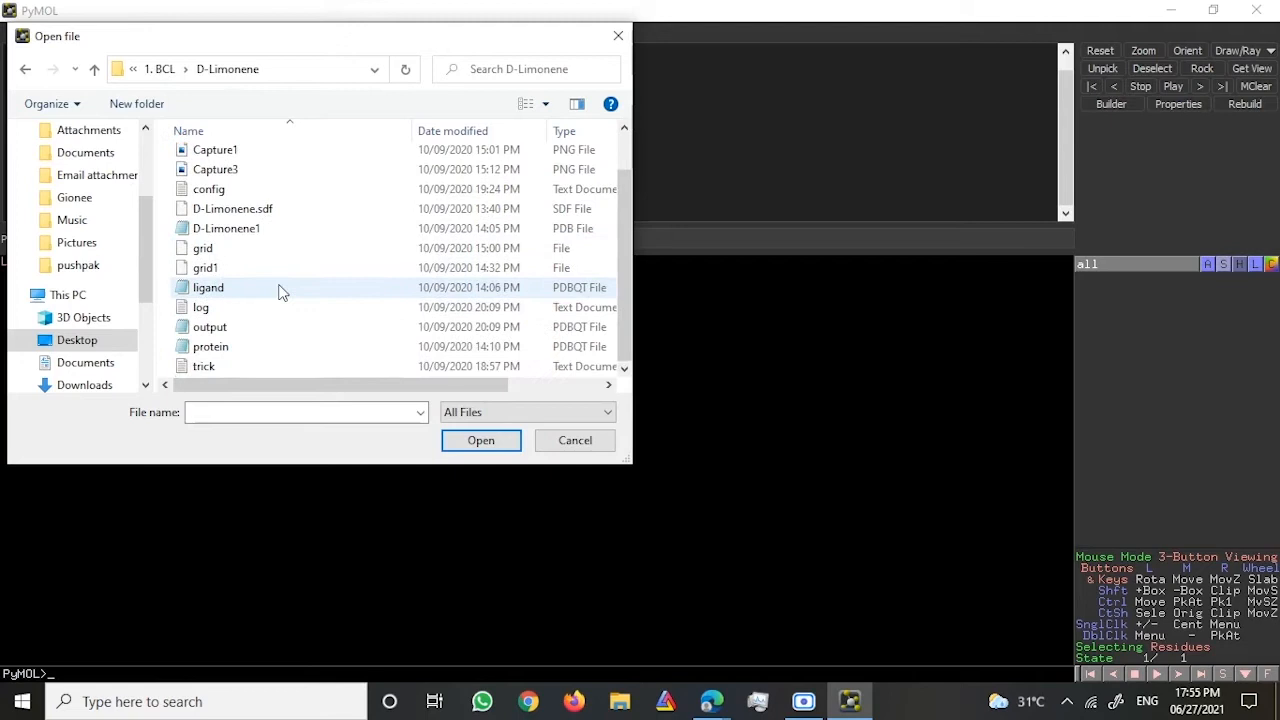
{"action": "left_click", "coordinate": [210, 346]}
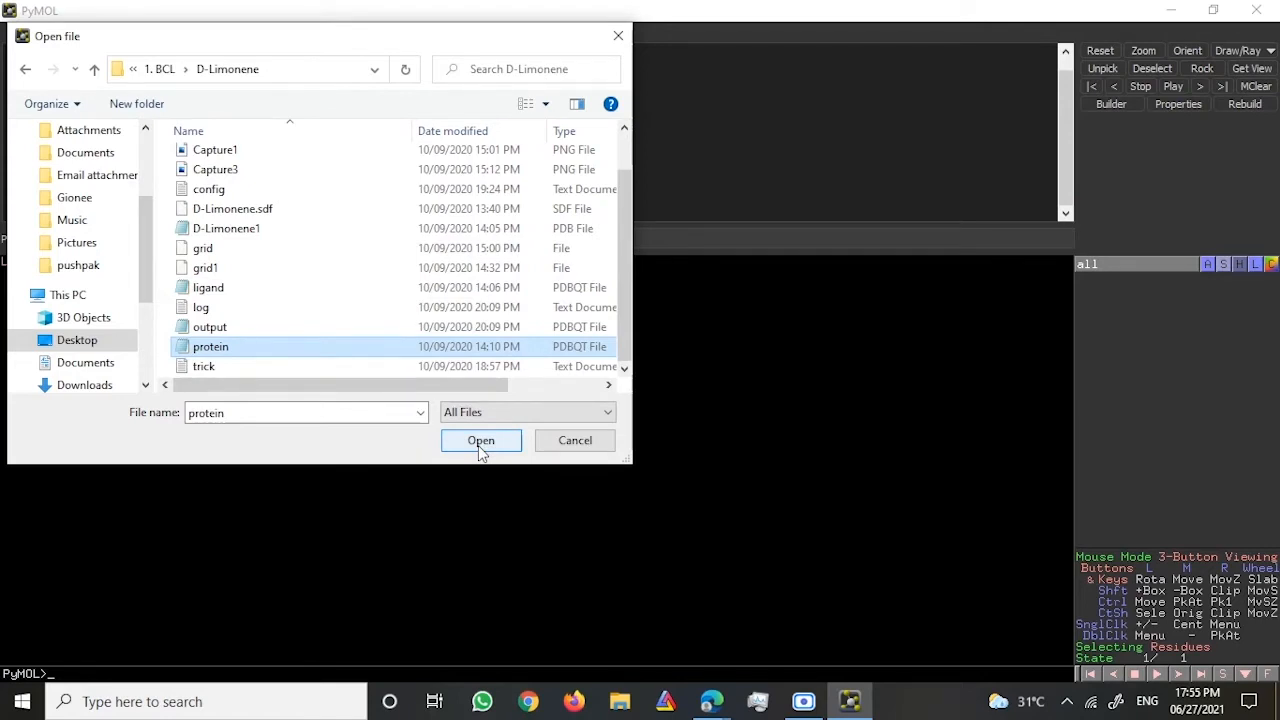
{"action": "left_click", "coordinate": [480, 440]}
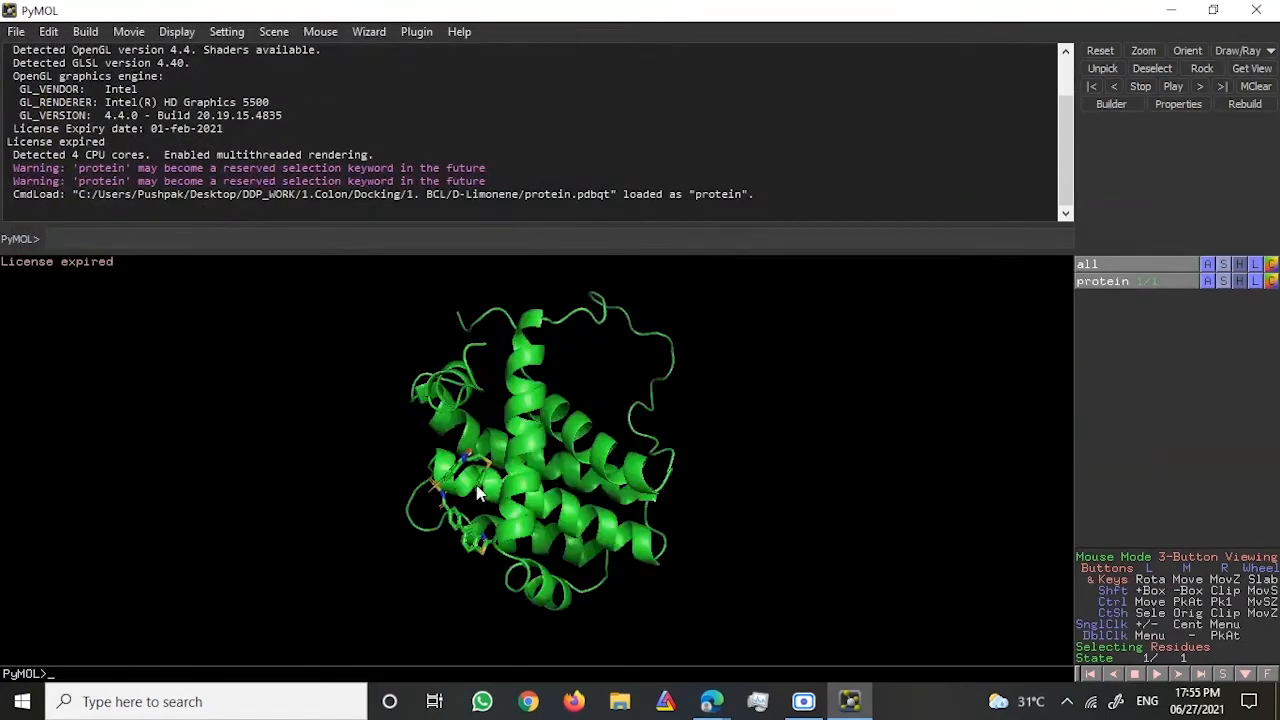
{"action": "left_click_drag", "start_coordinate": [480, 496], "coordinate": [560, 504]}
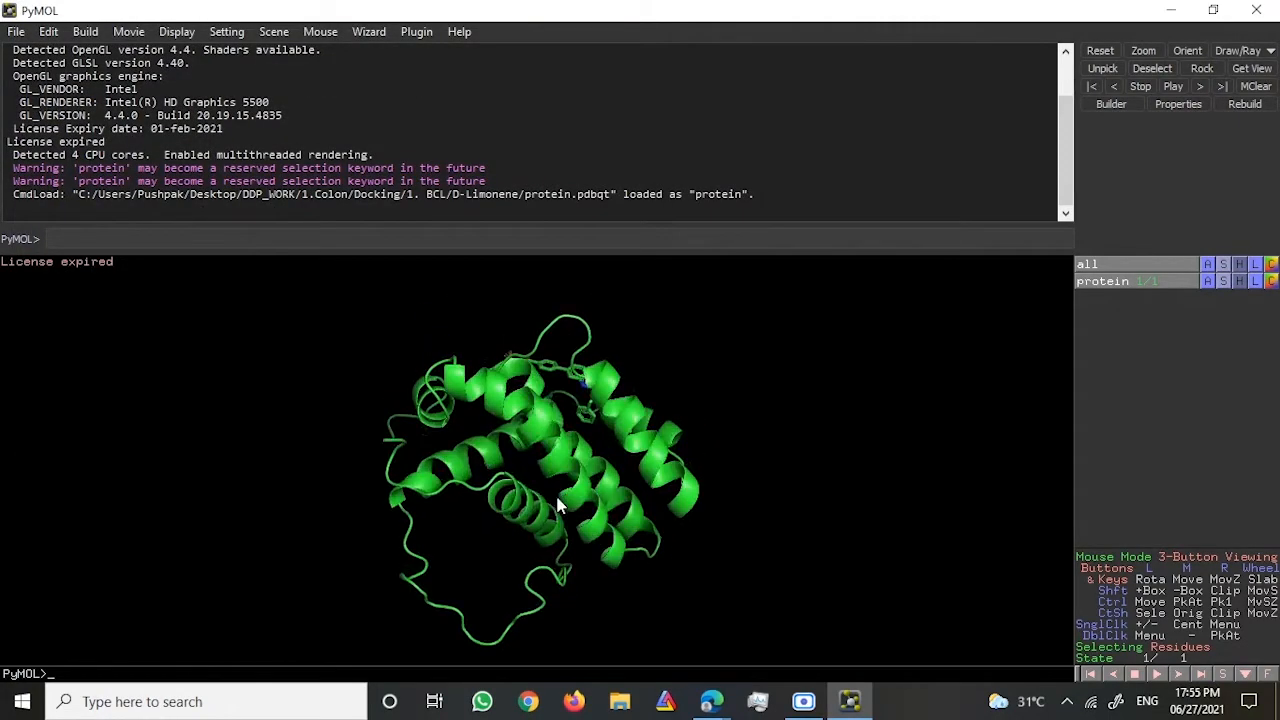
{"action": "left_click_drag", "start_coordinate": [560, 504], "coordinate": [530, 464]}
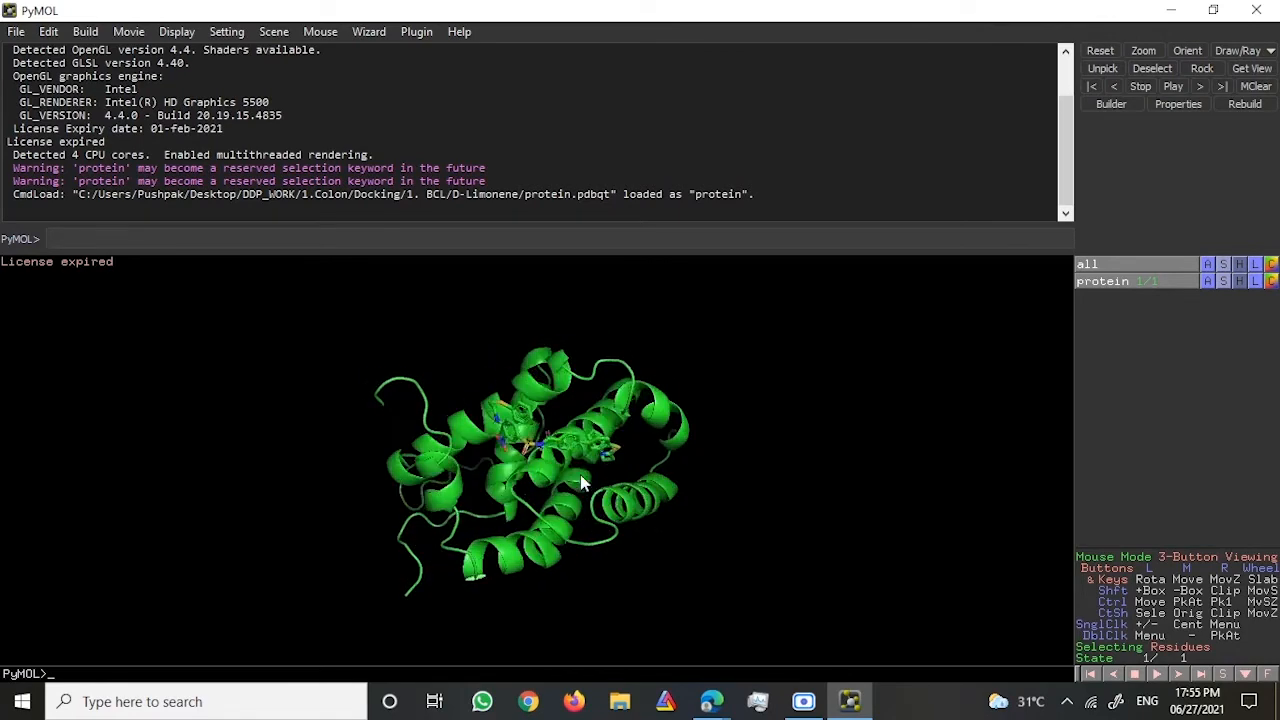
{"action": "left_click_drag", "start_coordinate": [584, 480], "coordinate": [590, 450]}
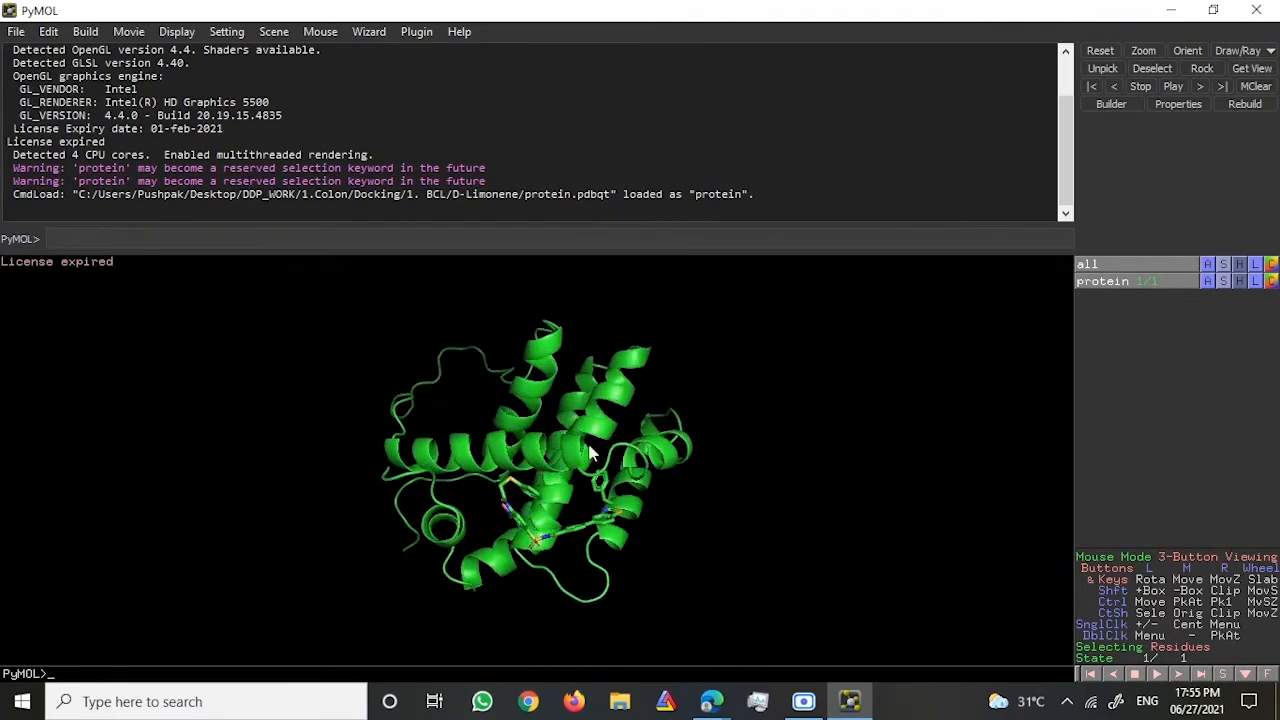
{"action": "mouse_move", "coordinate": [1224, 292]}
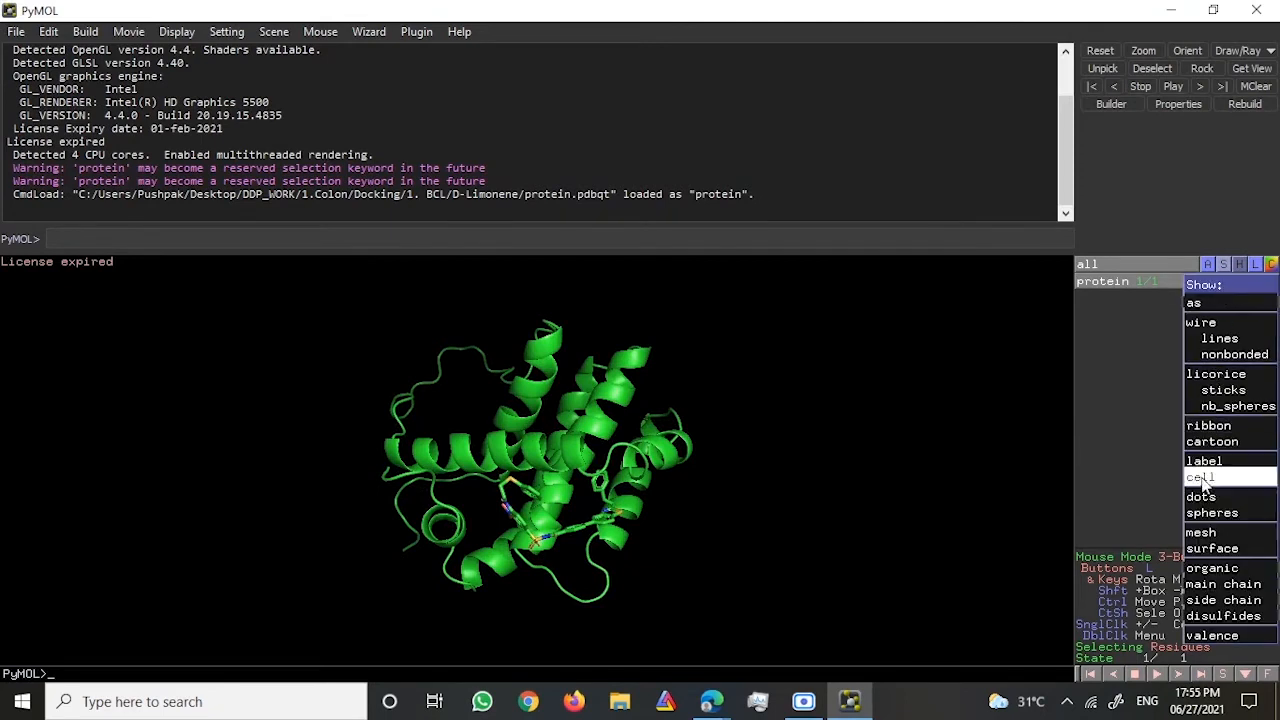
{"action": "mouse_move", "coordinate": [1248, 238]}
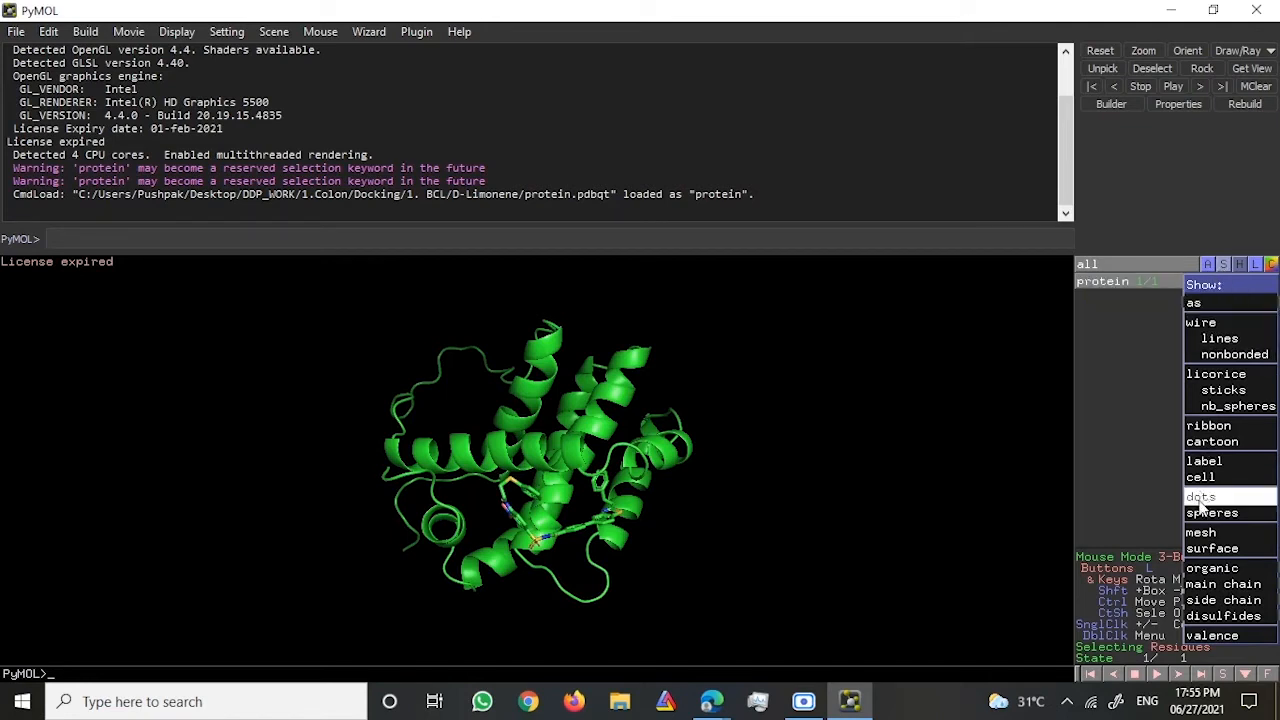
{"action": "mouse_move", "coordinate": [1212, 512]}
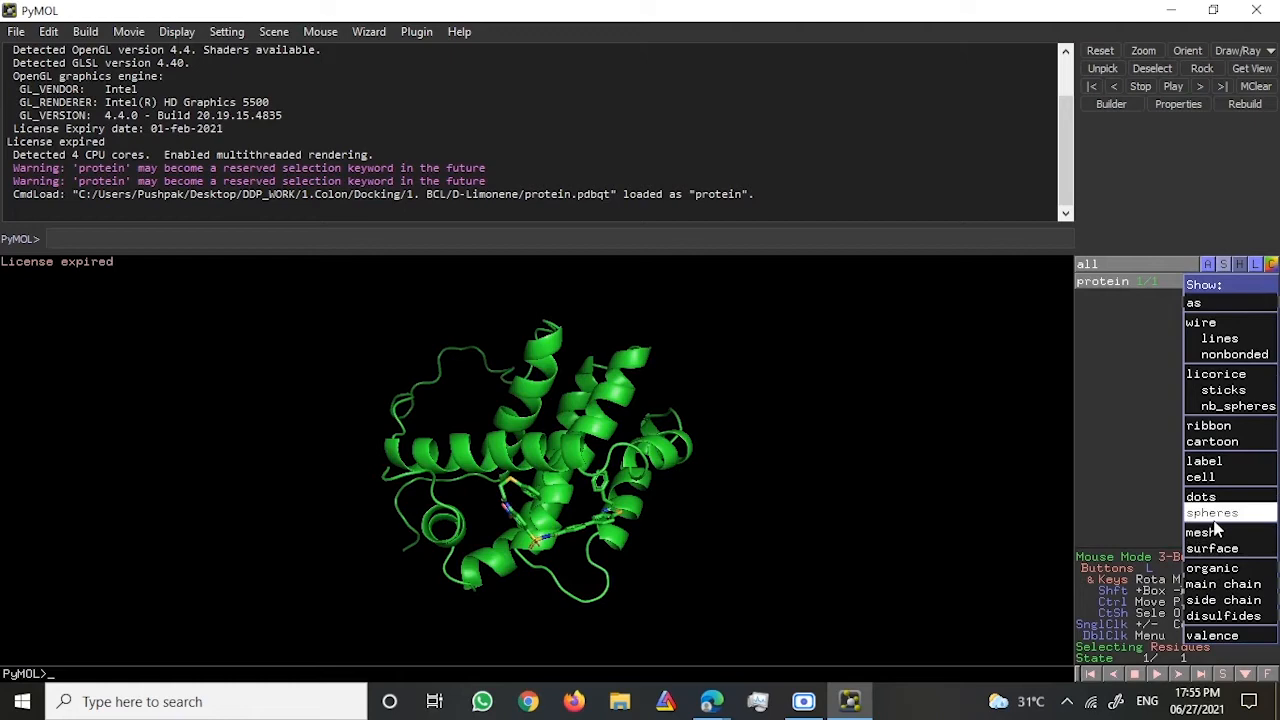
Step: Show the protein object as space-filling spheres via its S menu
{"action": "left_click", "coordinate": [1212, 512]}
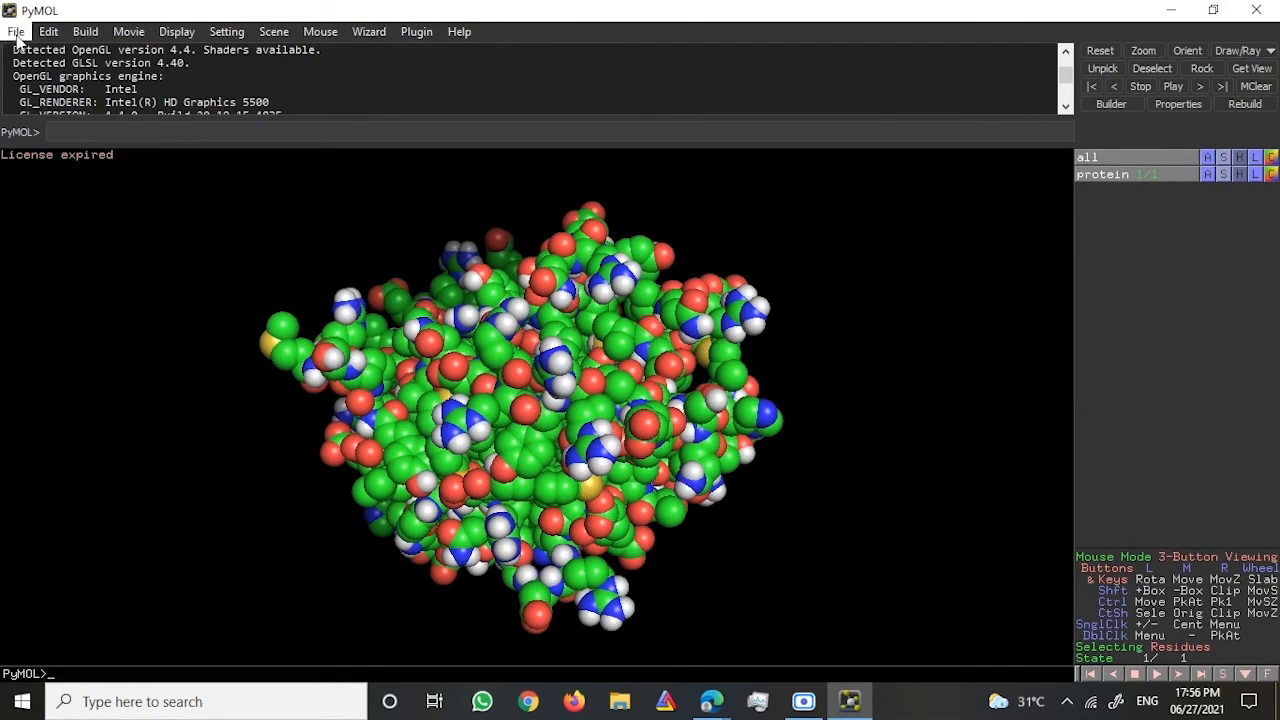
Step: Load output.pdbqt from the D-Limonene folder as a second object 'output'
{"action": "left_click", "coordinate": [16, 32]}
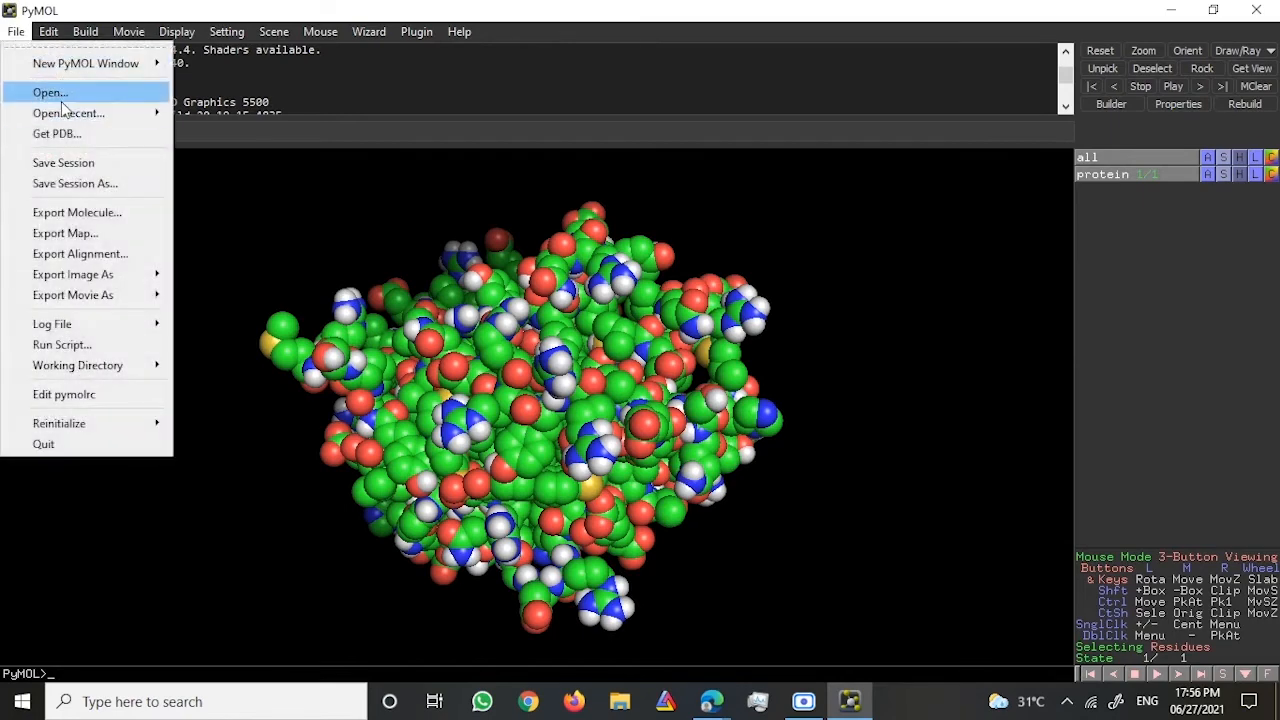
{"action": "left_click", "coordinate": [48, 92]}
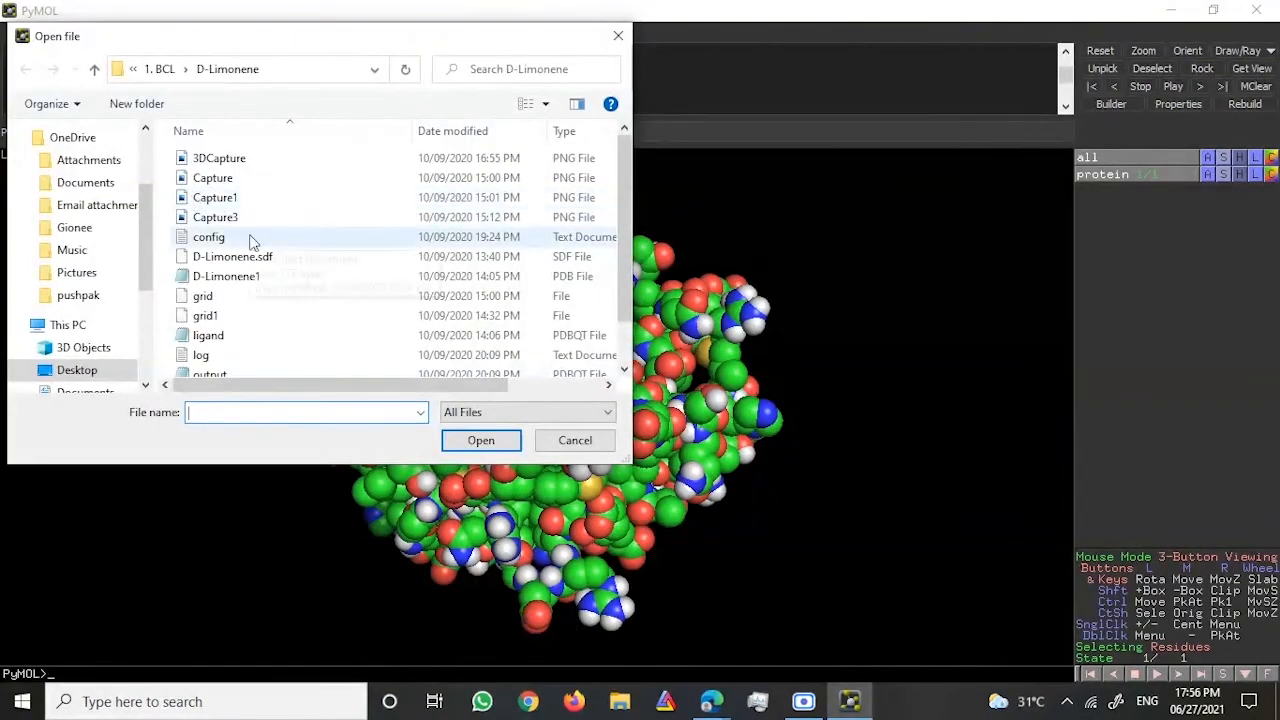
{"action": "left_click", "coordinate": [210, 328]}
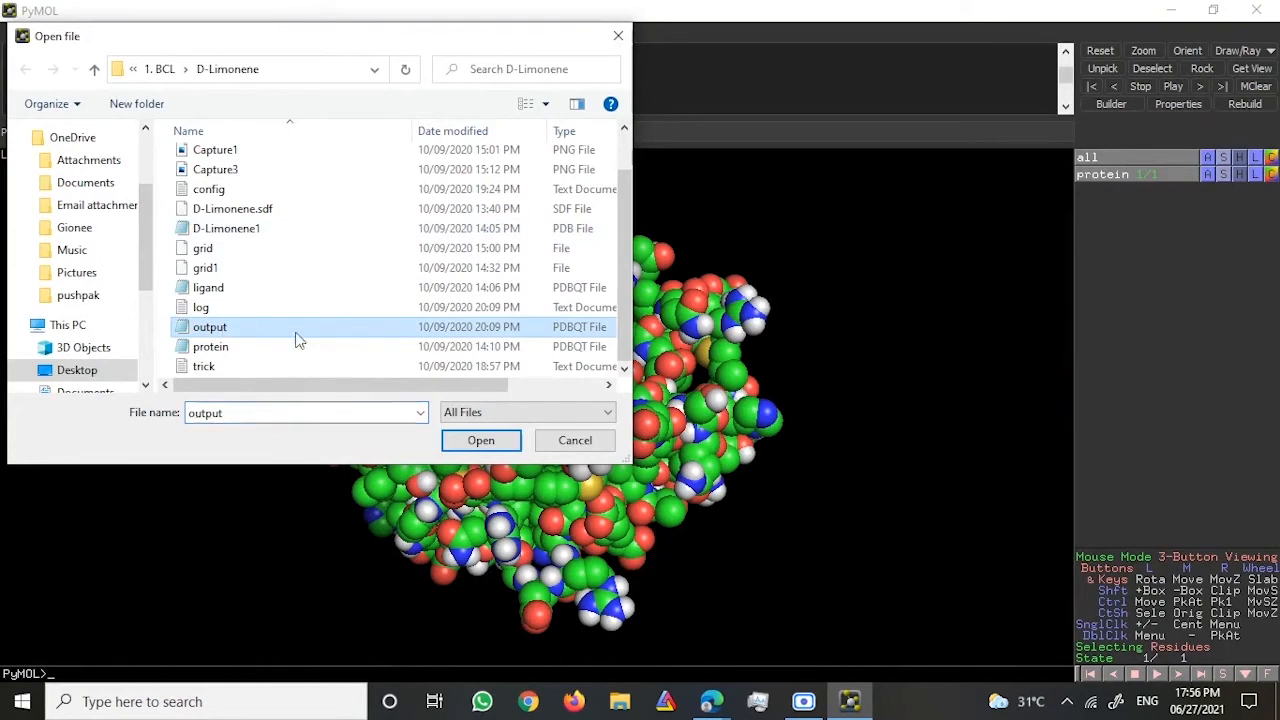
{"action": "left_click", "coordinate": [480, 440]}
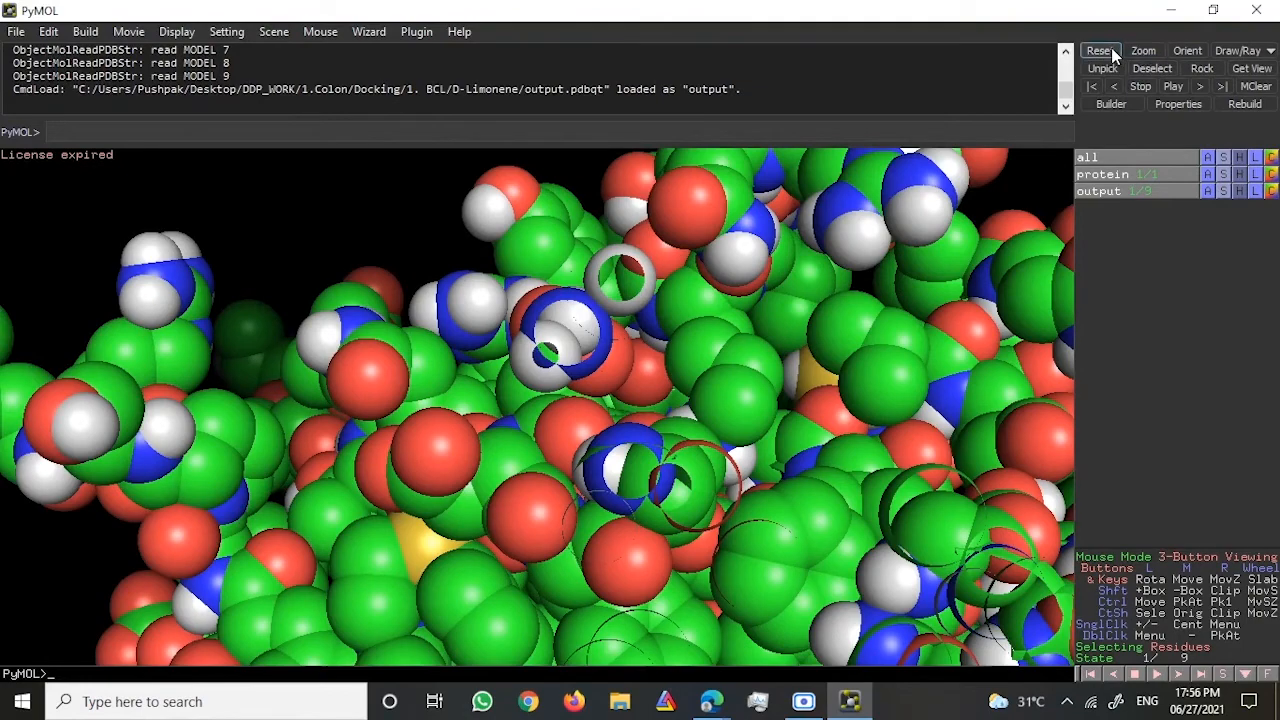
Step: Reset the view, show the output object as a surface and rotate to another side
{"action": "left_click", "coordinate": [1100, 50]}
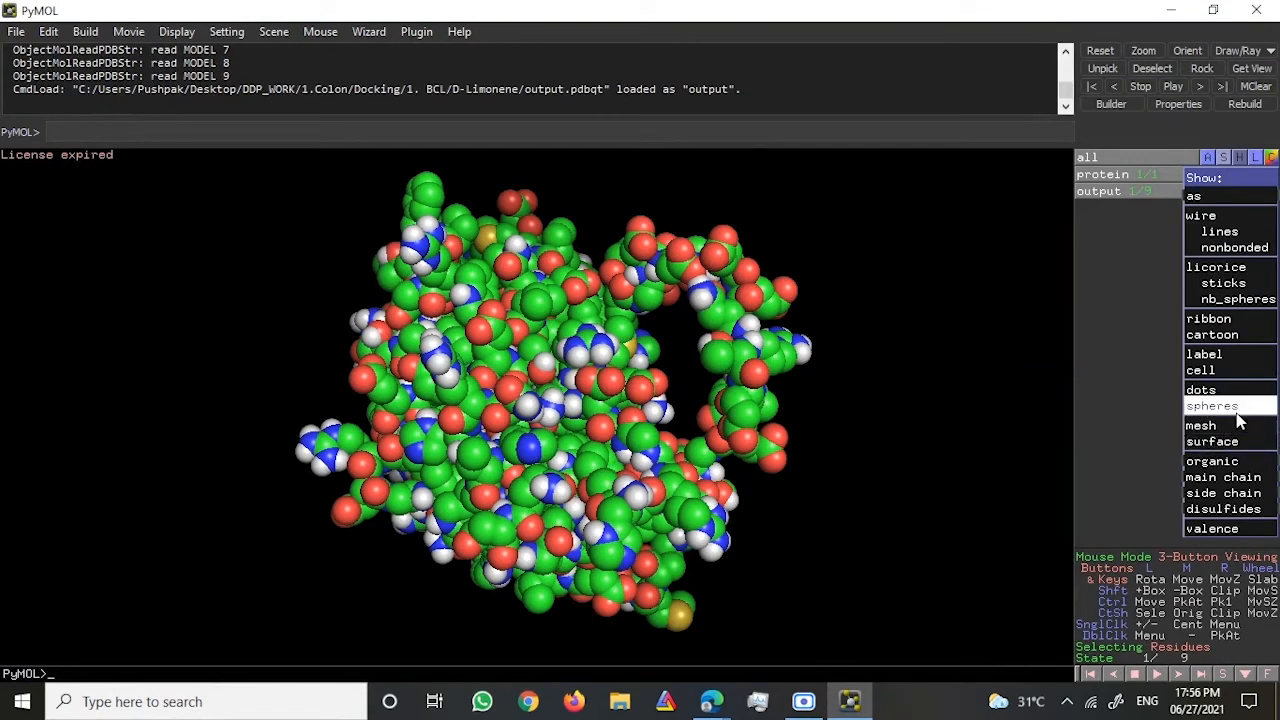
{"action": "mouse_move", "coordinate": [1214, 442]}
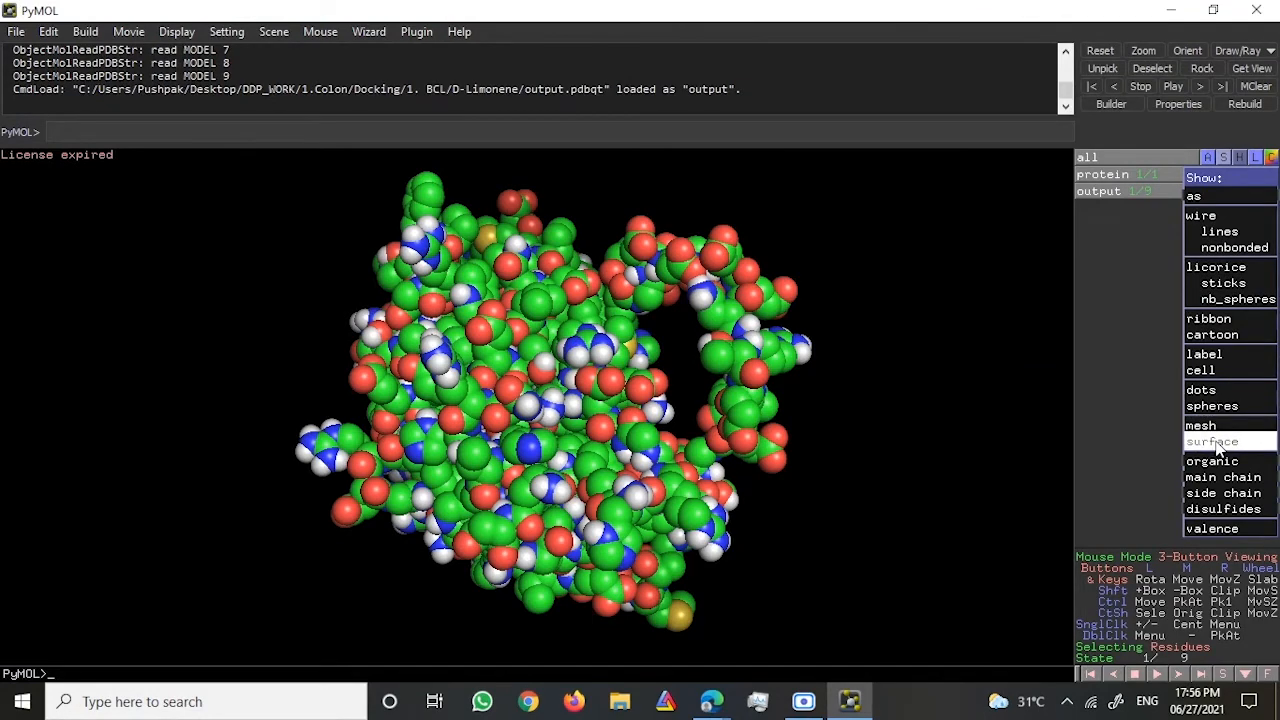
{"action": "left_click", "coordinate": [1212, 442]}
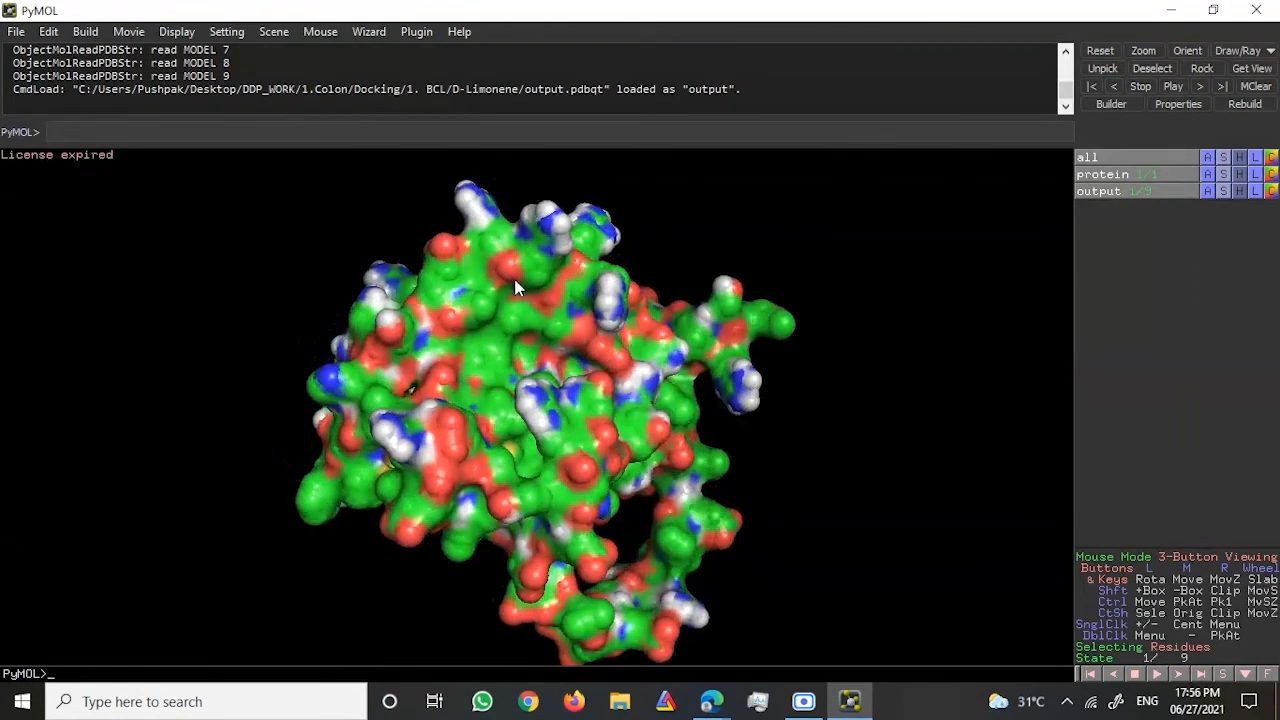
{"action": "left_click_drag", "start_coordinate": [518, 288], "coordinate": [690, 316]}
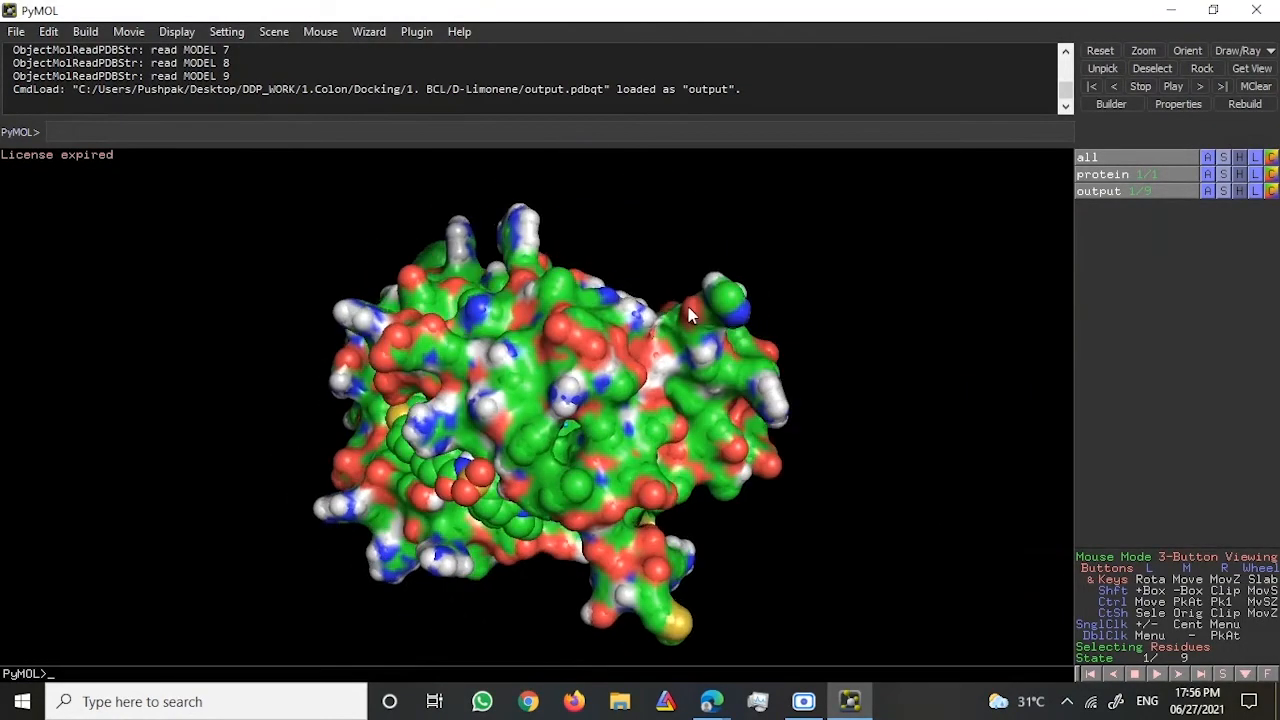